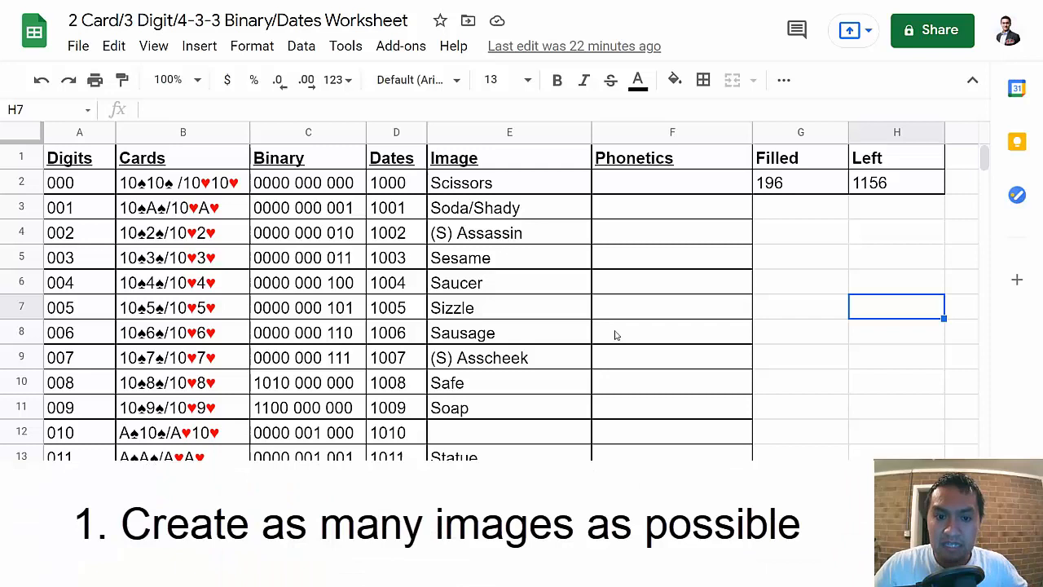
mouse_move(519, 237)
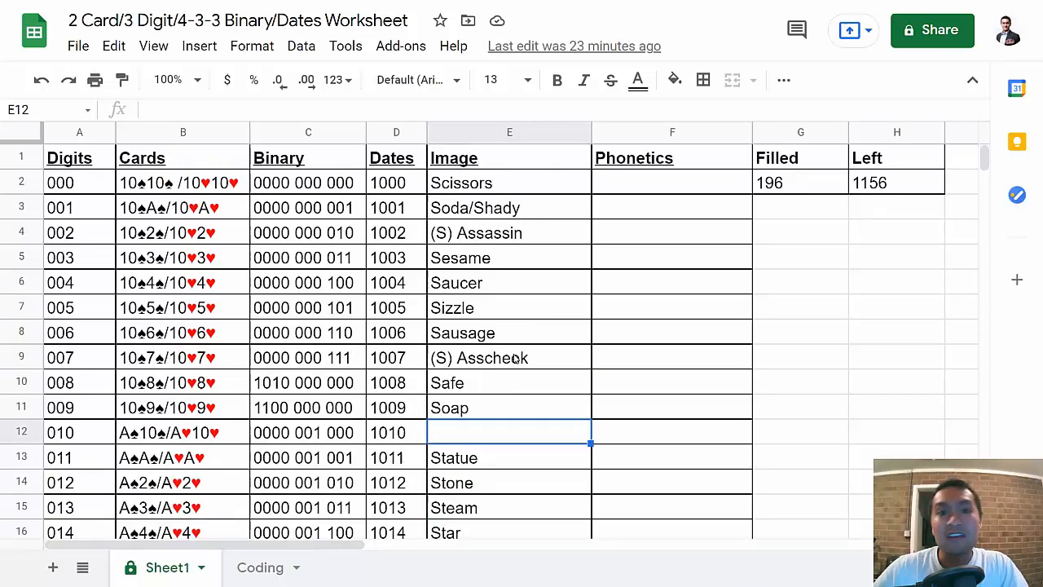
Step: Scroll through the worksheet rows, then consult the Coding sheet of digit sounds
scroll(down, 3)
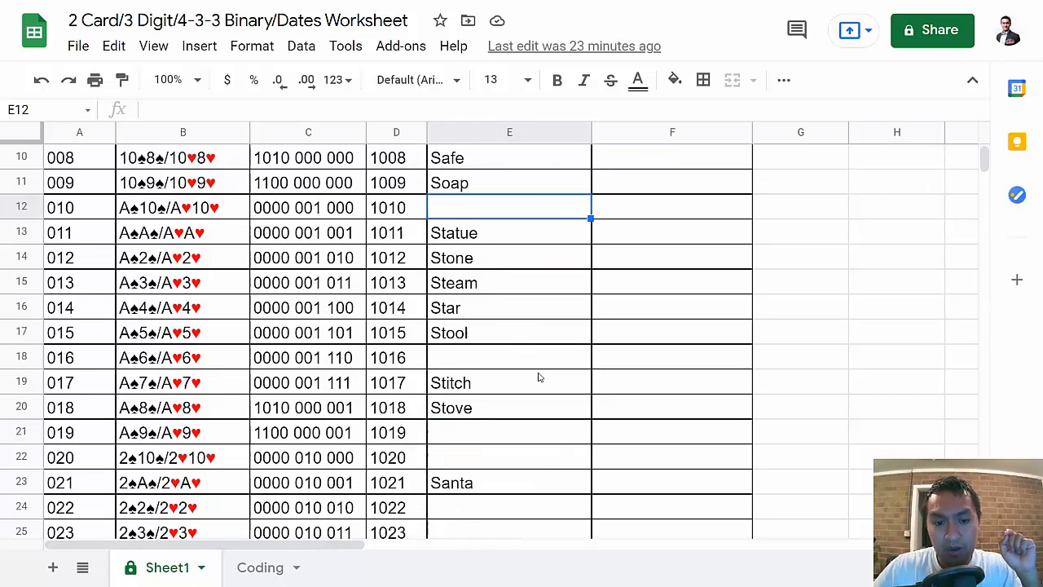
scroll(down, 3)
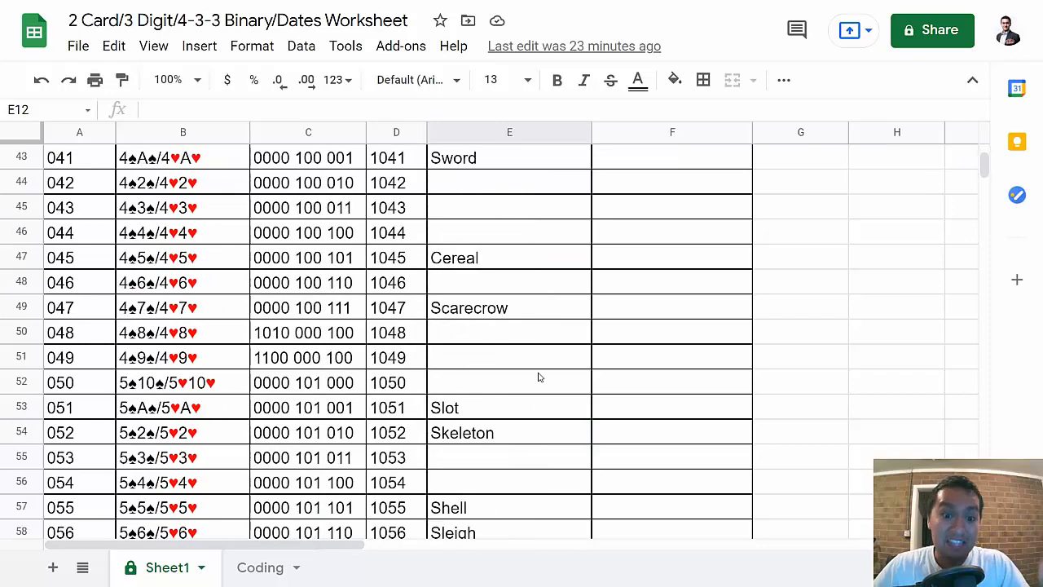
scroll(down, 3)
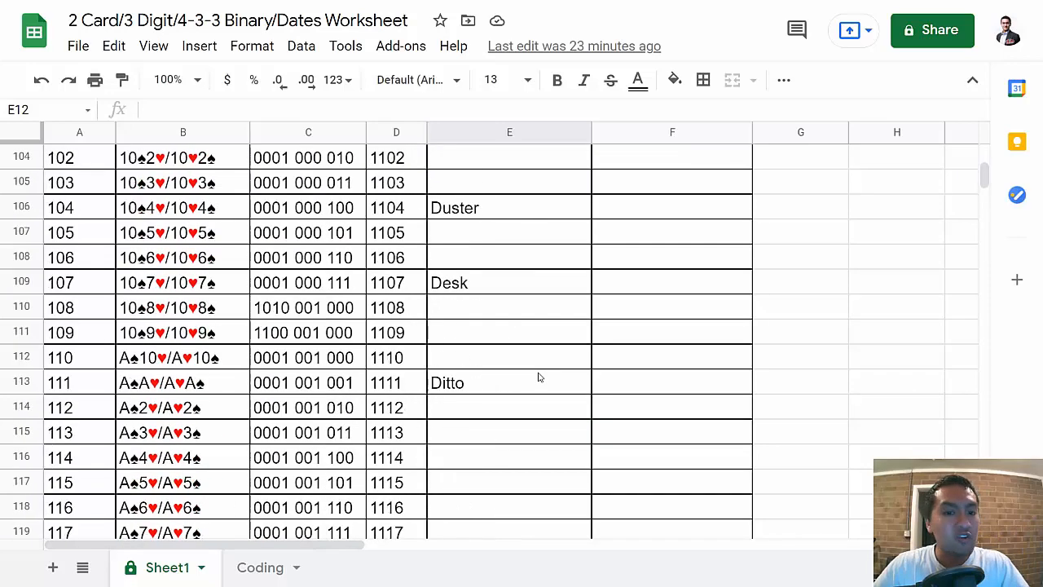
scroll(up, 3)
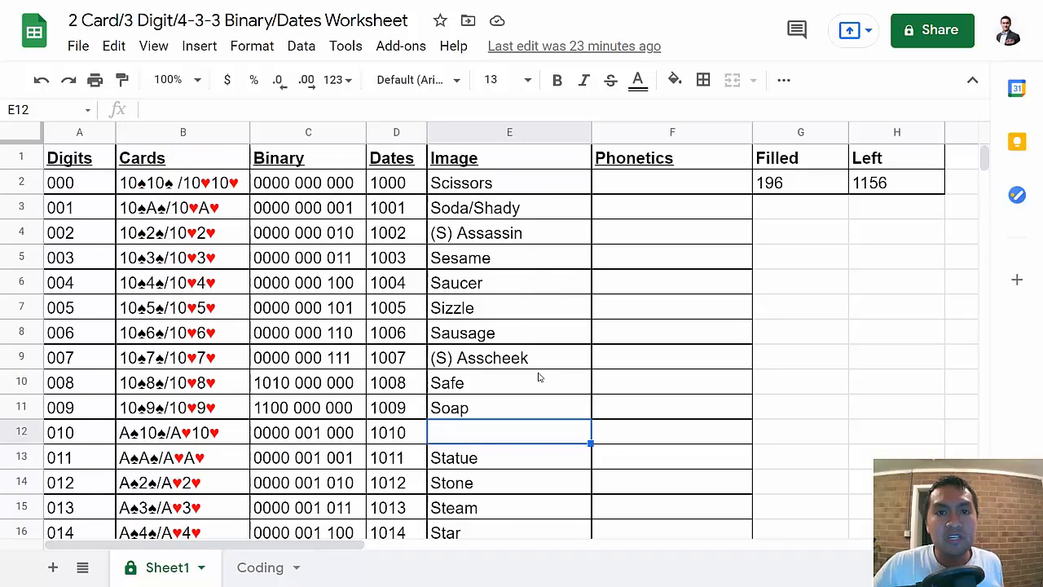
scroll(down, 3)
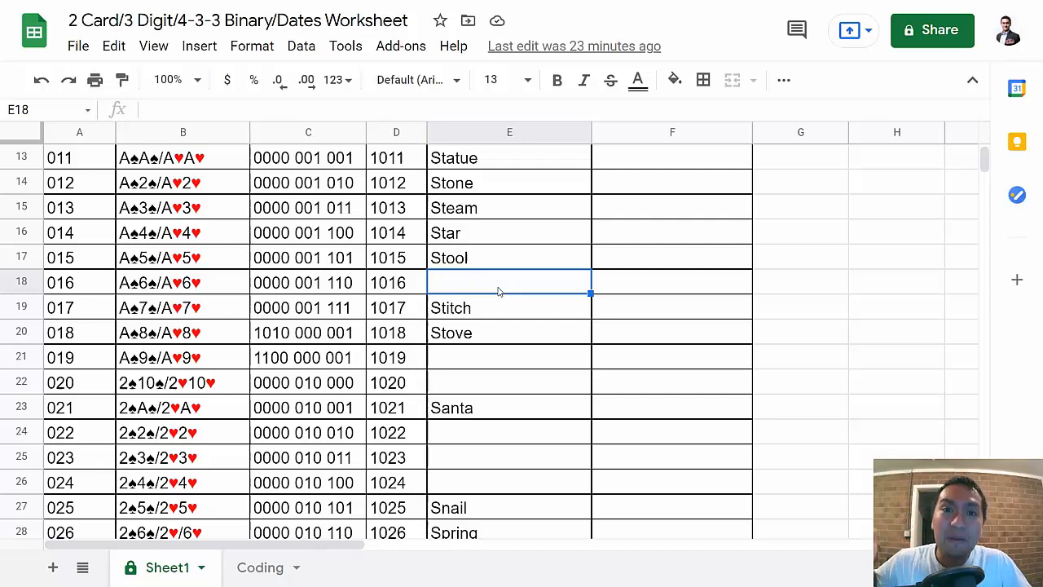
scroll(down, 3)
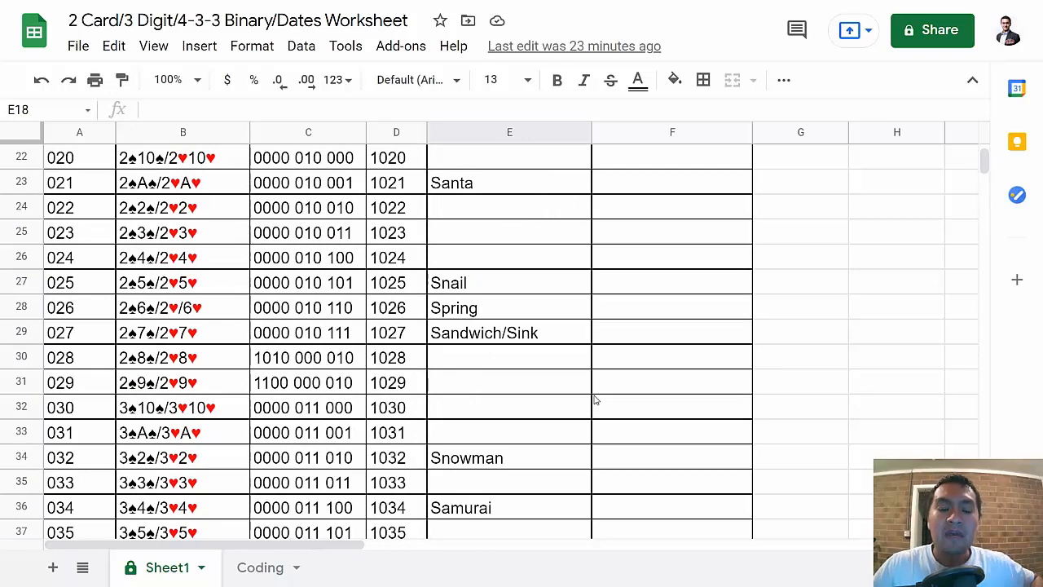
scroll(up, 3)
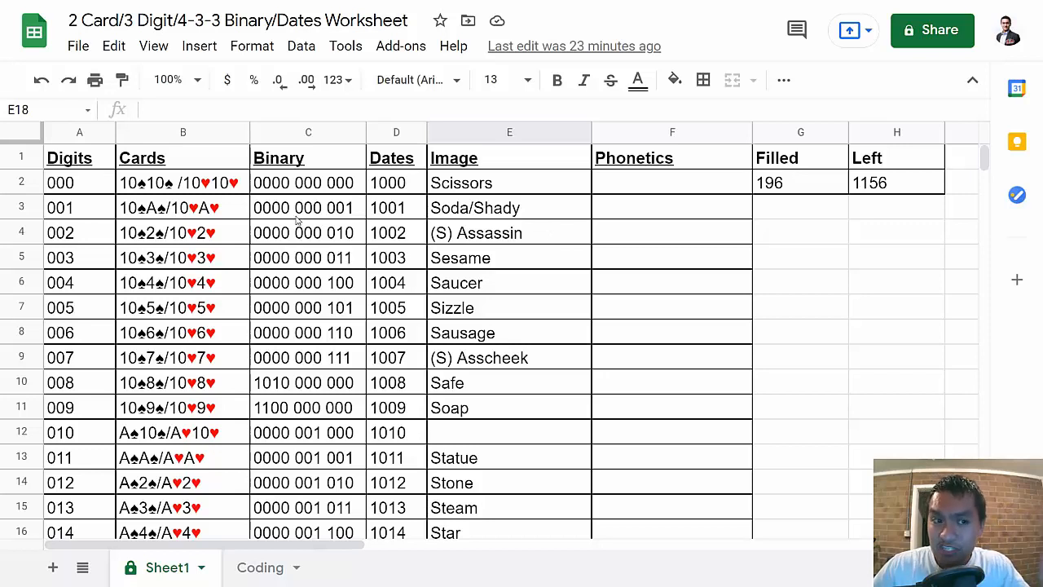
mouse_move(150, 193)
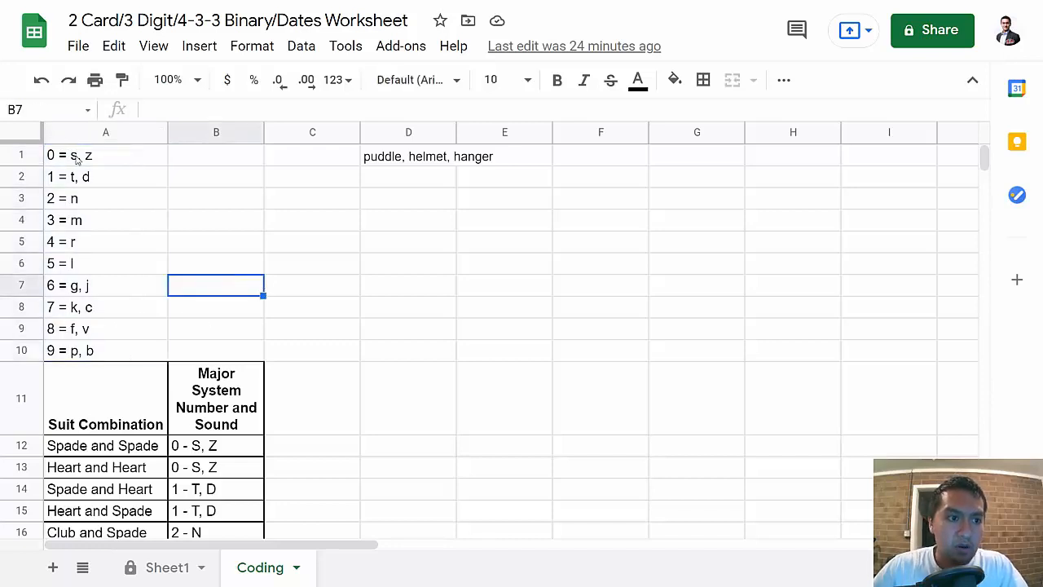
mouse_move(101, 189)
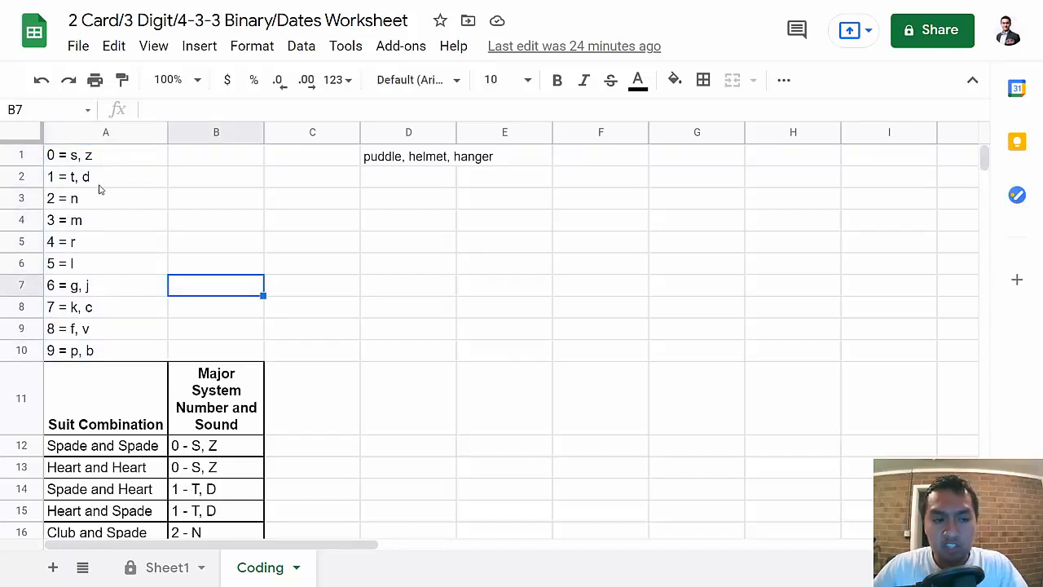
mouse_move(120, 176)
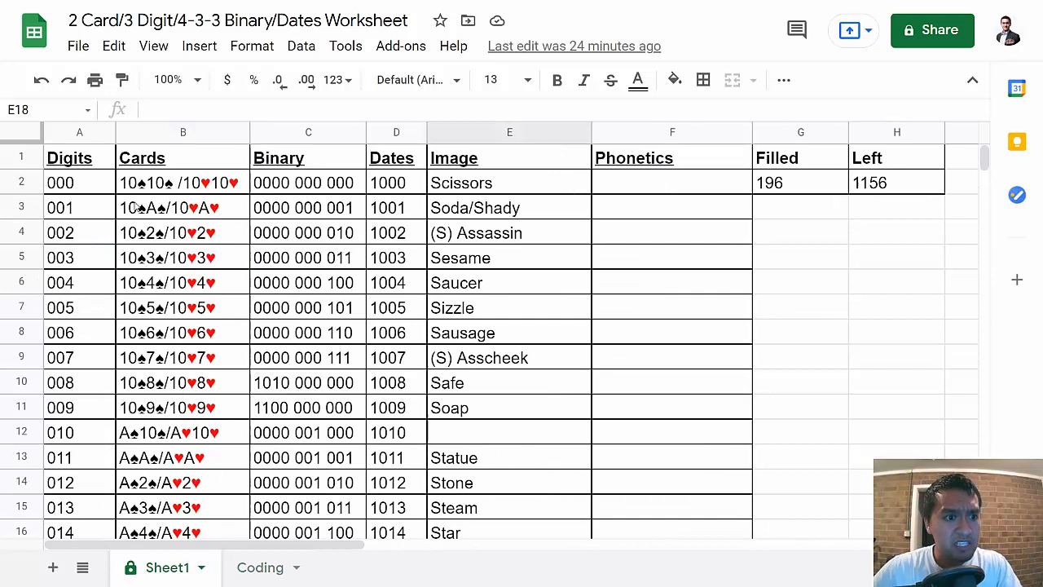
mouse_move(434, 207)
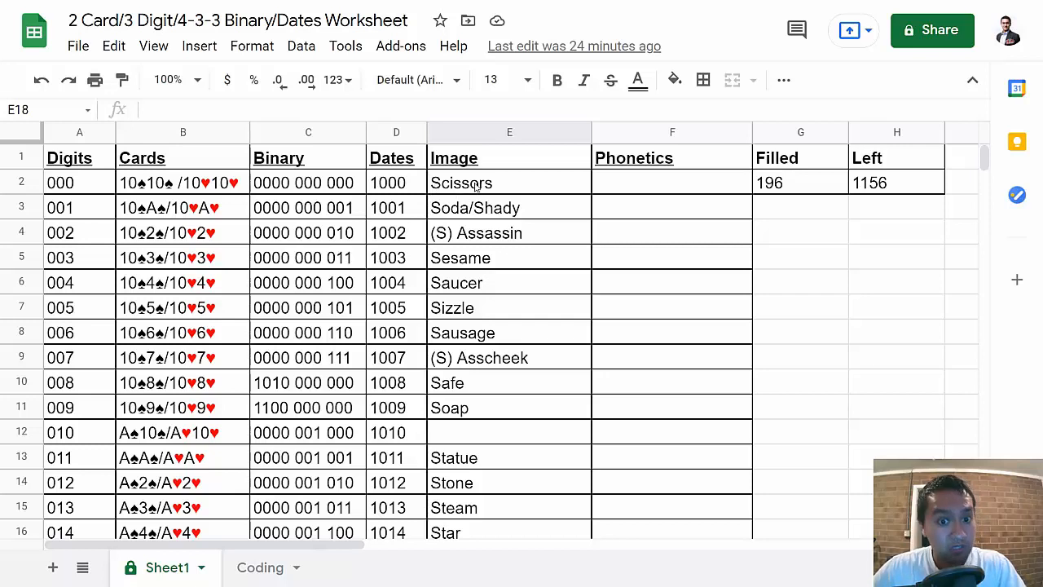
click(261, 567)
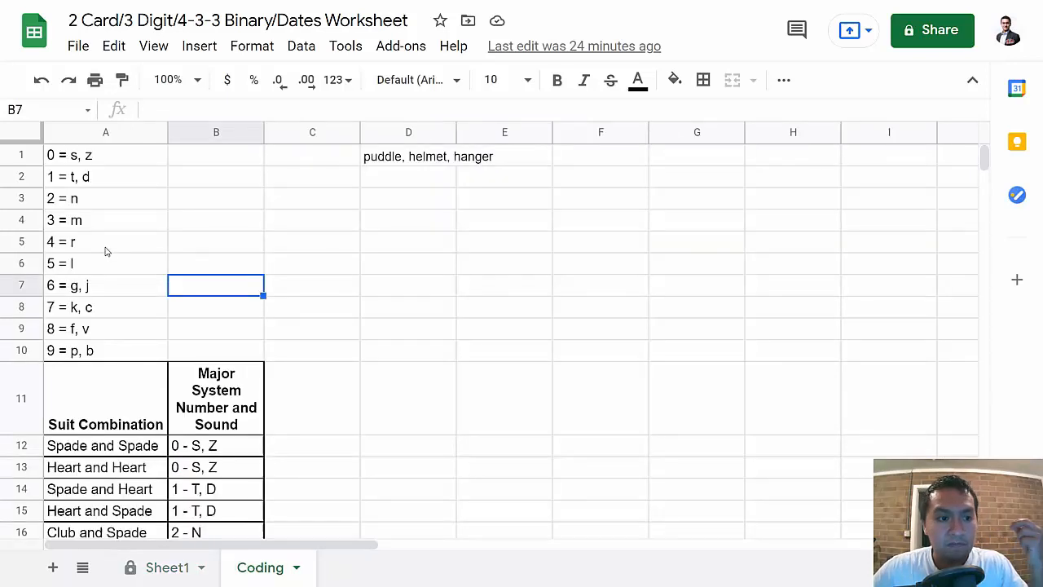
click(106, 241)
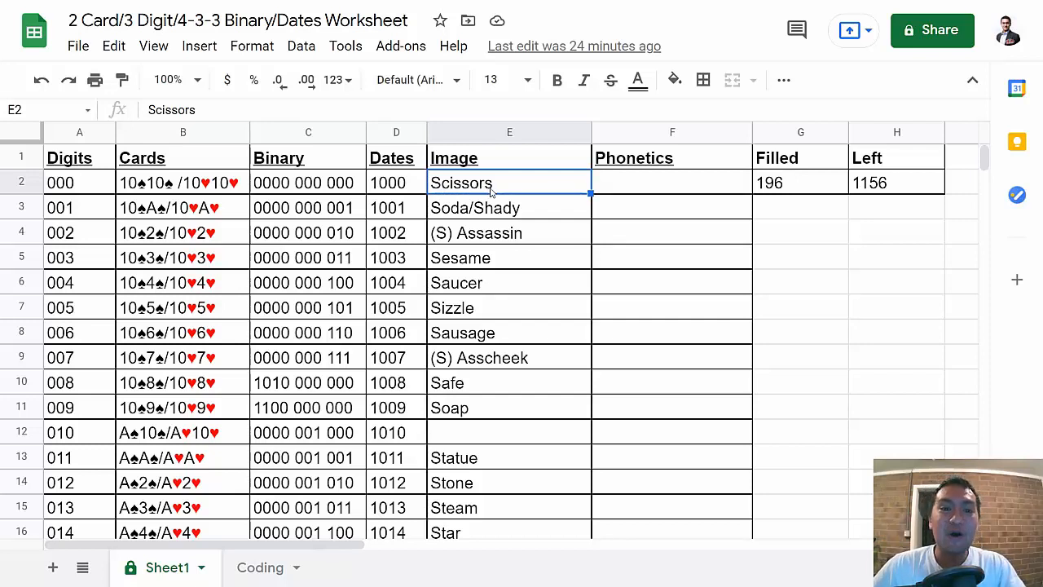
mouse_move(515, 236)
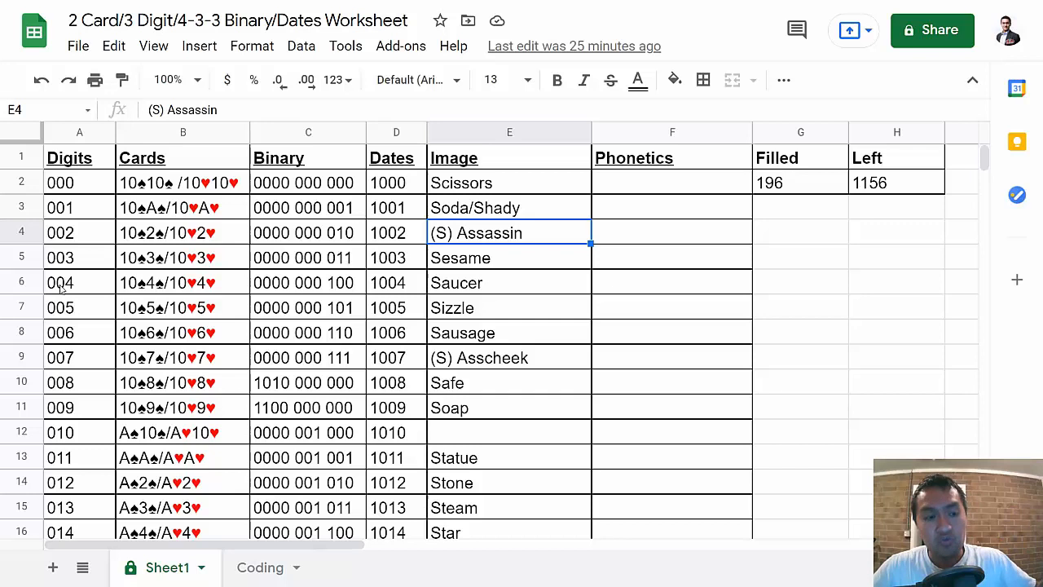
mouse_move(82, 296)
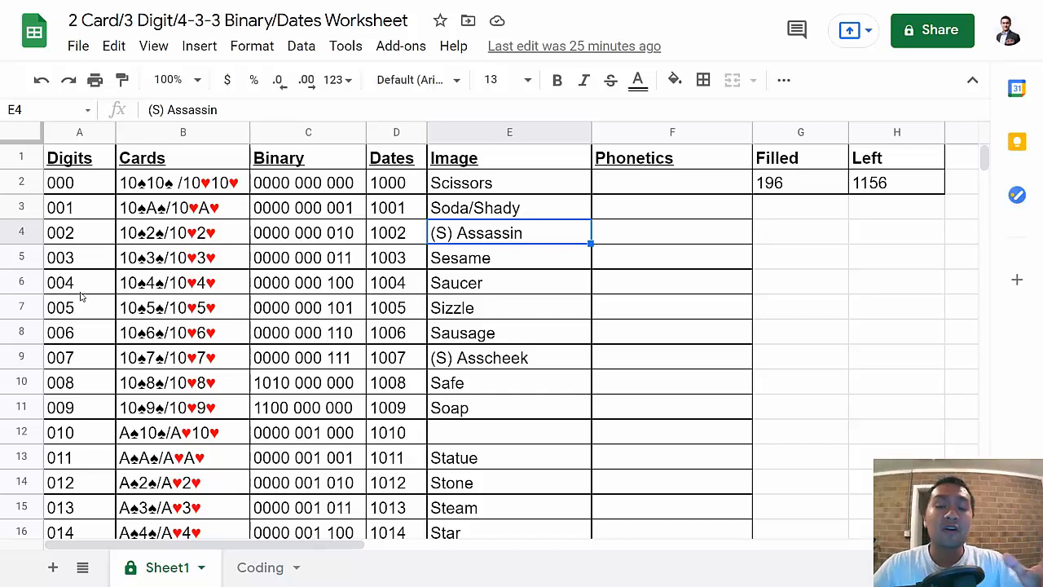
mouse_move(209, 340)
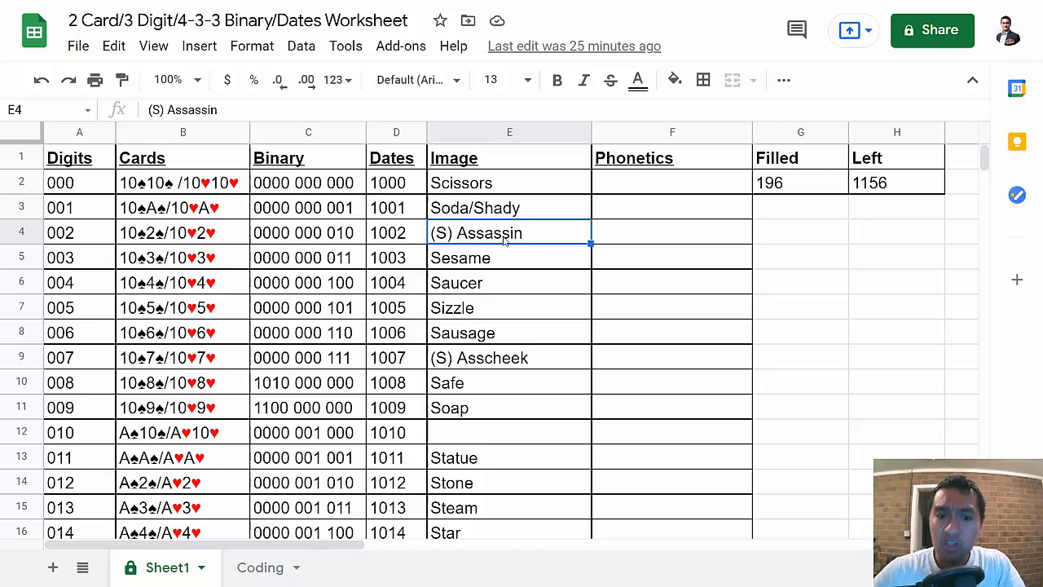
Step: Review the Sizzle (005) and Asscheek (007) images and the filled-image count formula
scroll(down, 3)
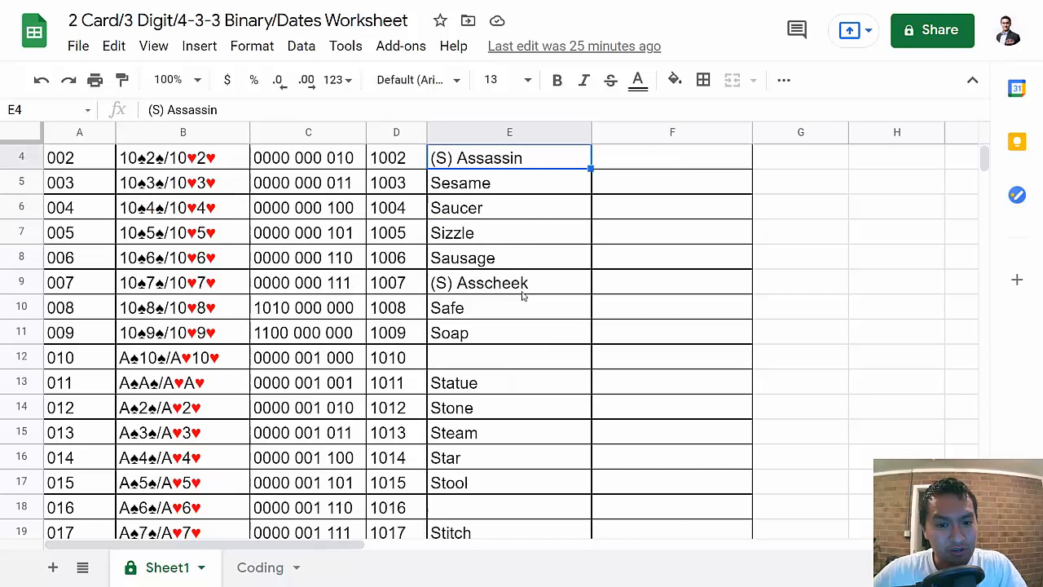
click(509, 283)
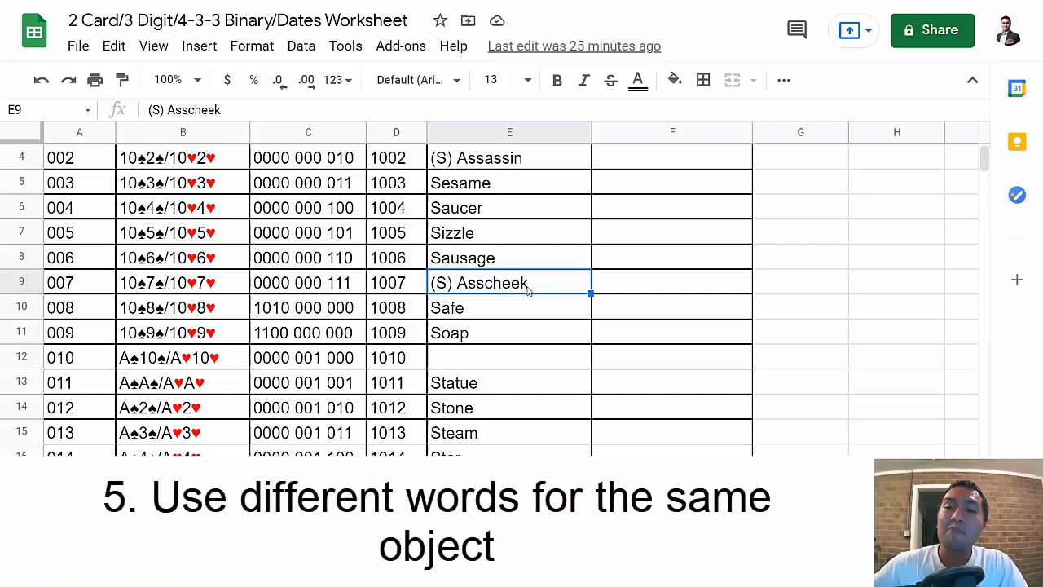
click(508, 232)
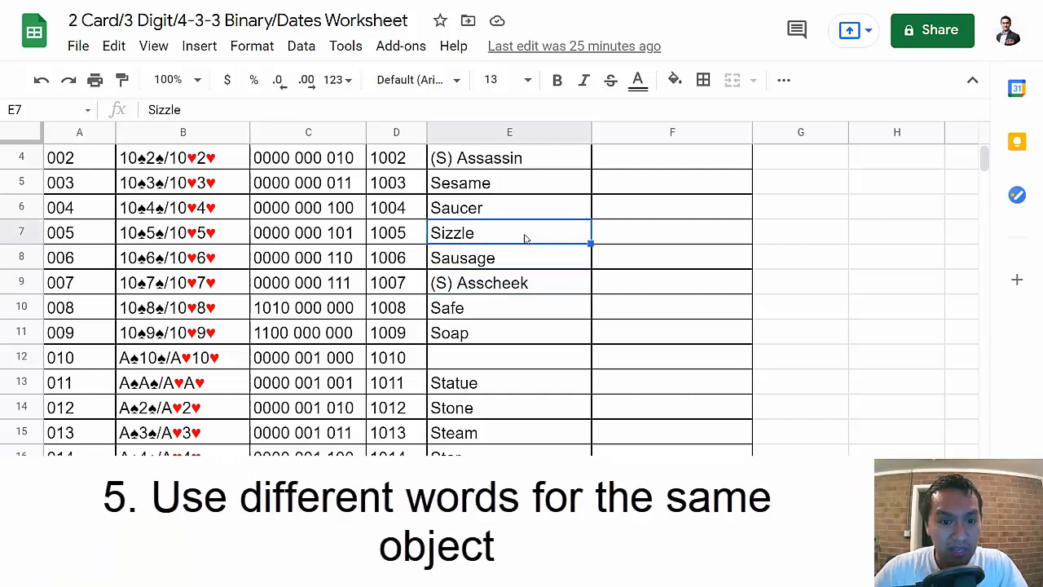
click(509, 284)
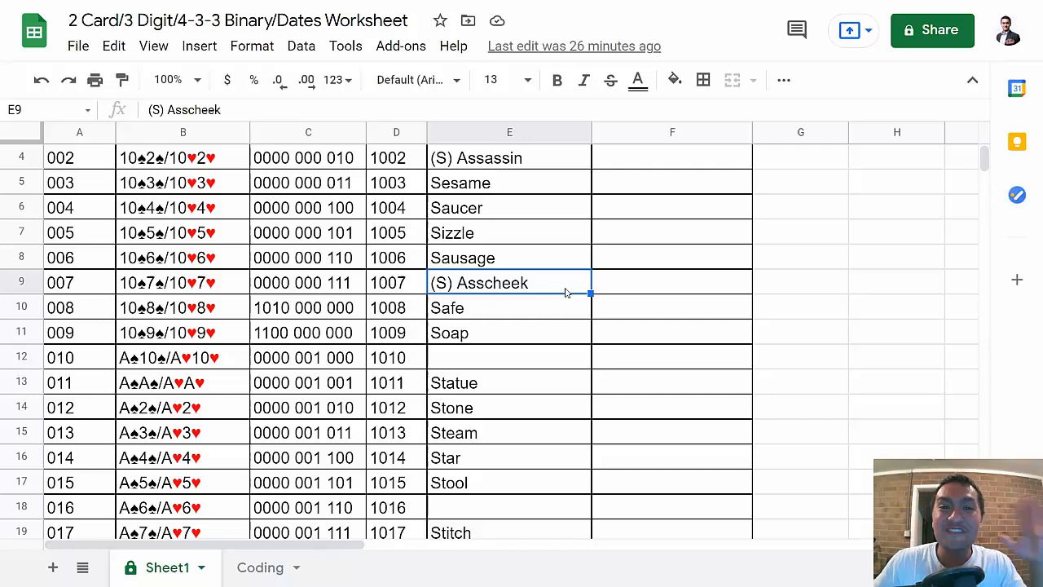
scroll(down, 3)
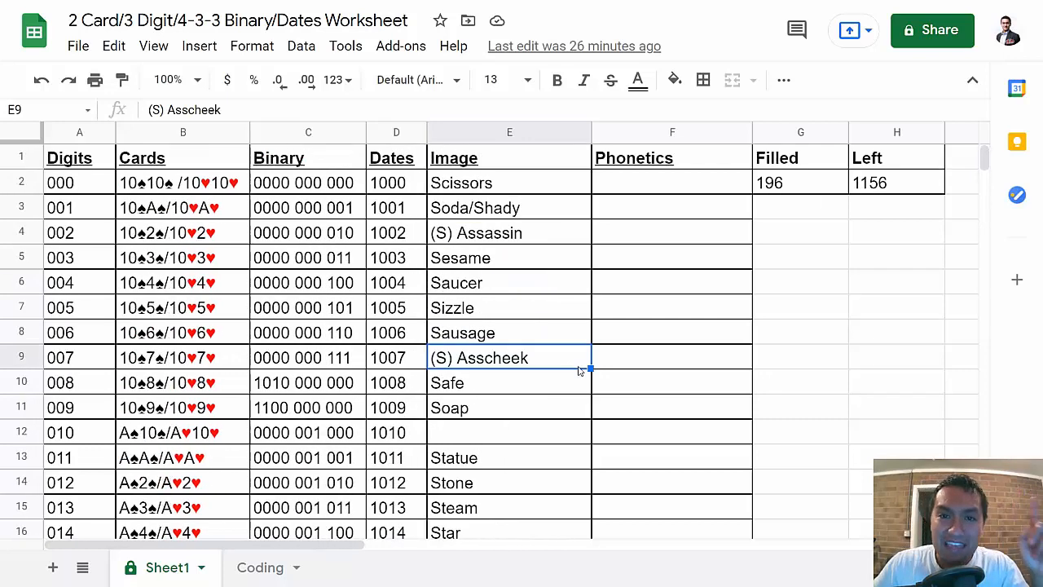
mouse_move(854, 320)
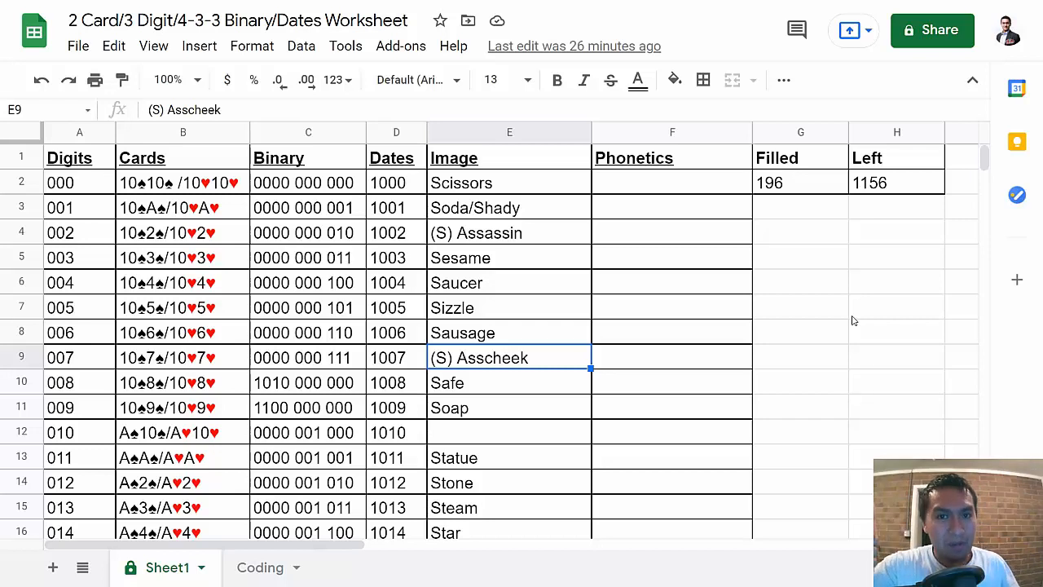
mouse_move(809, 192)
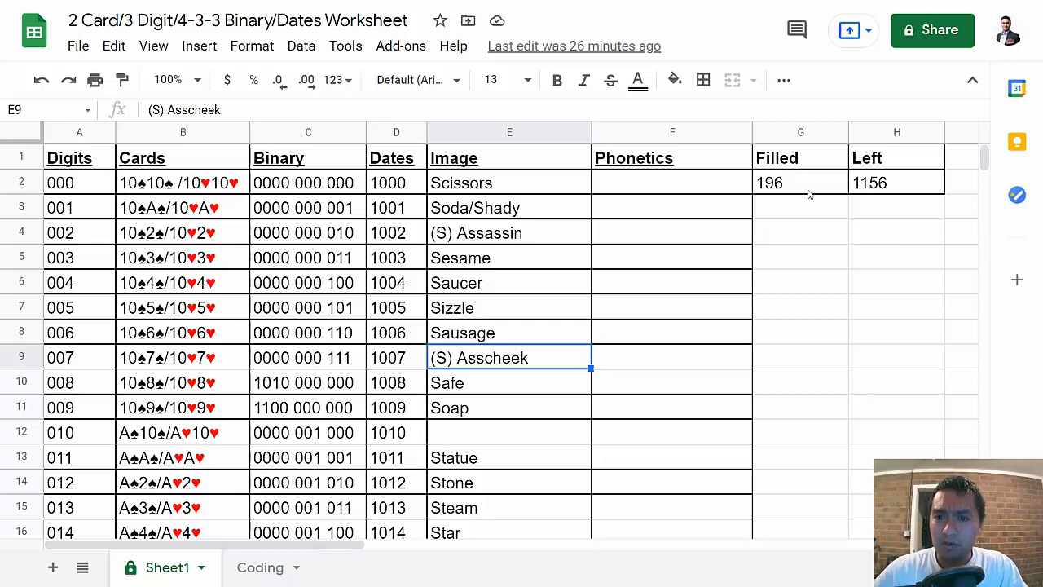
click(800, 183)
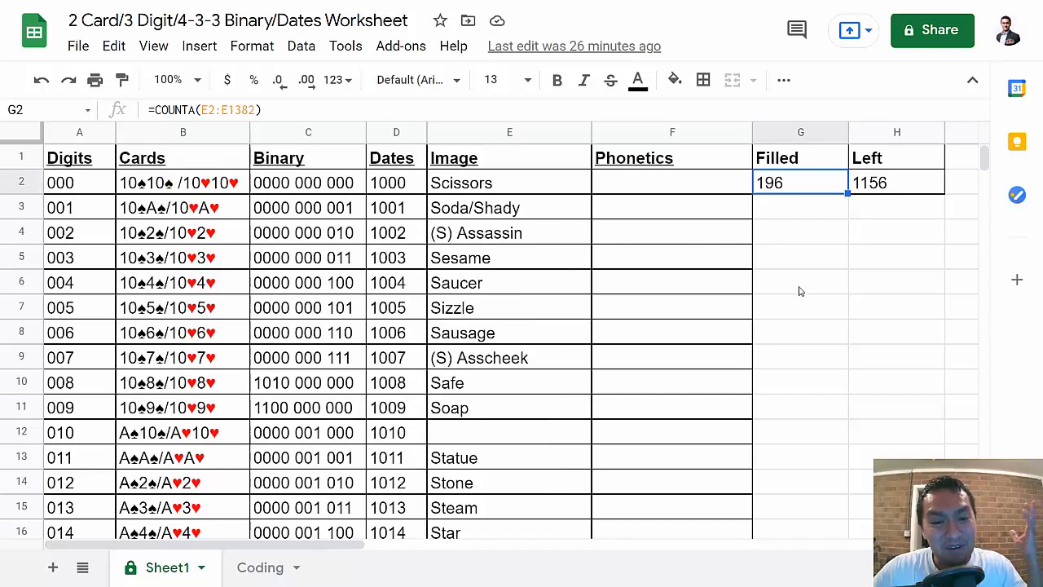
Step: Review the Ammo image for card number 33, then move to the Major System database page
scroll(down, 3)
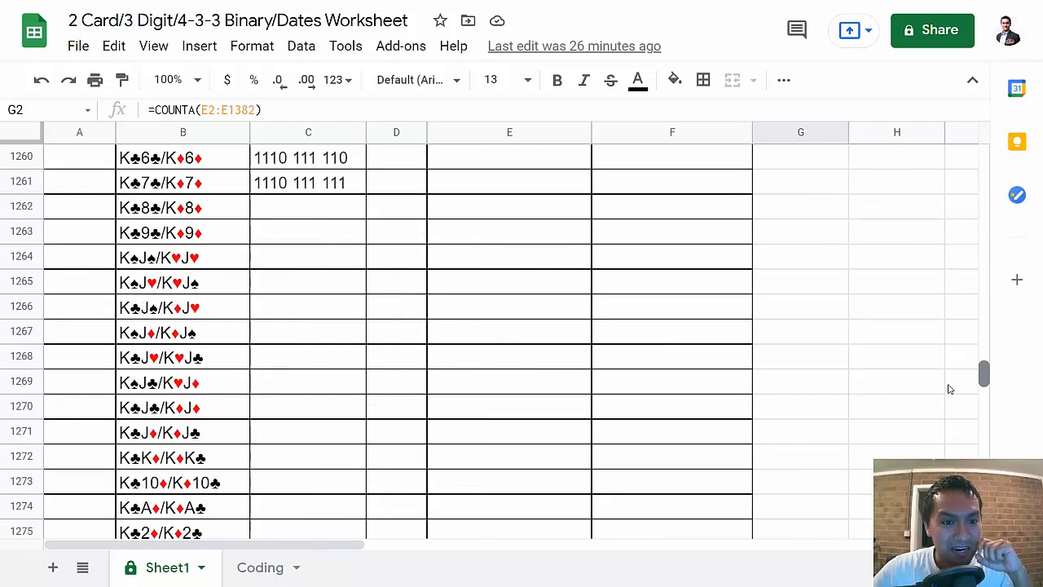
scroll(down, 3)
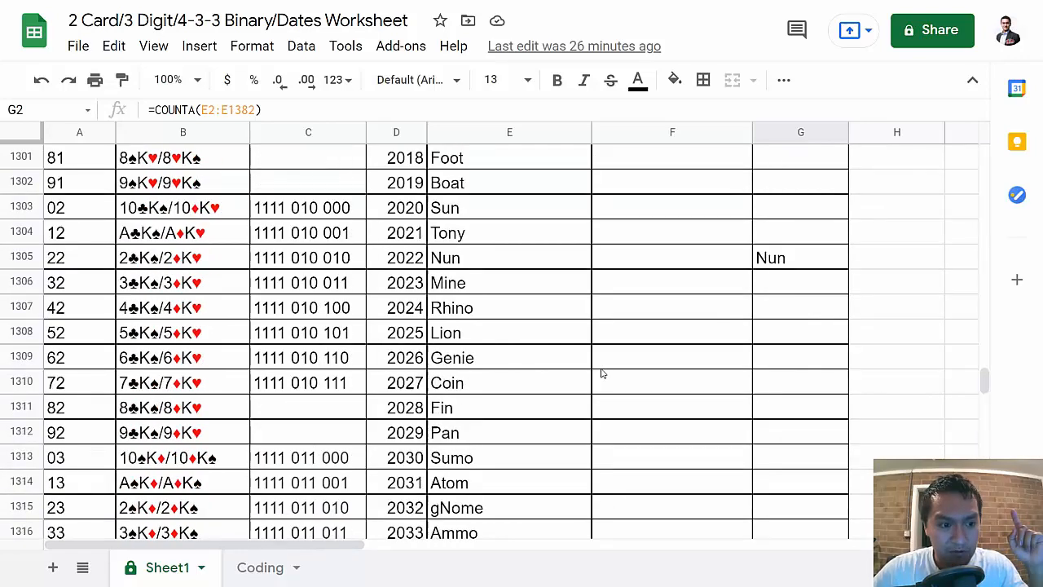
scroll(down, 3)
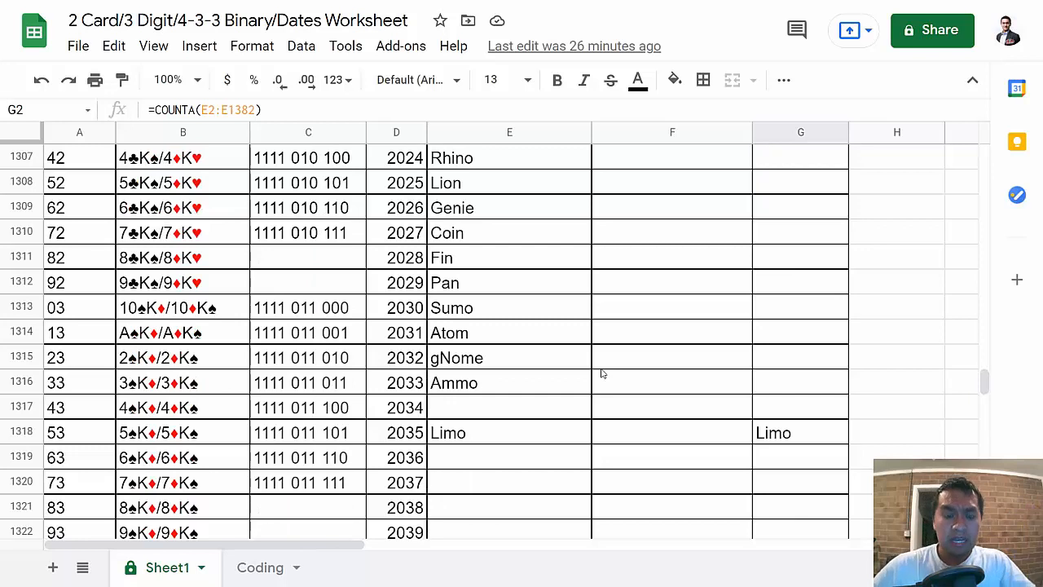
mouse_move(597, 376)
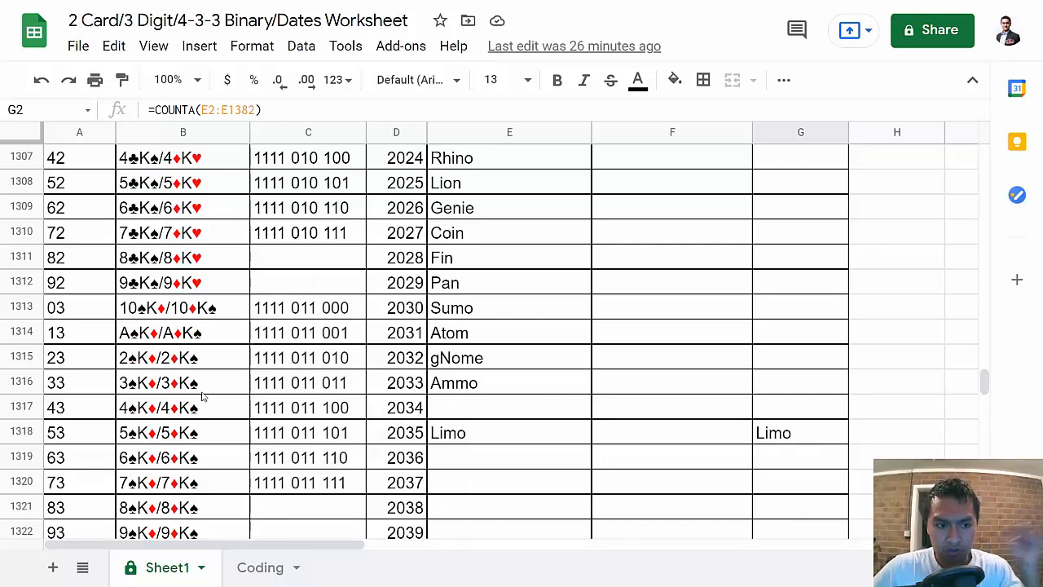
click(182, 382)
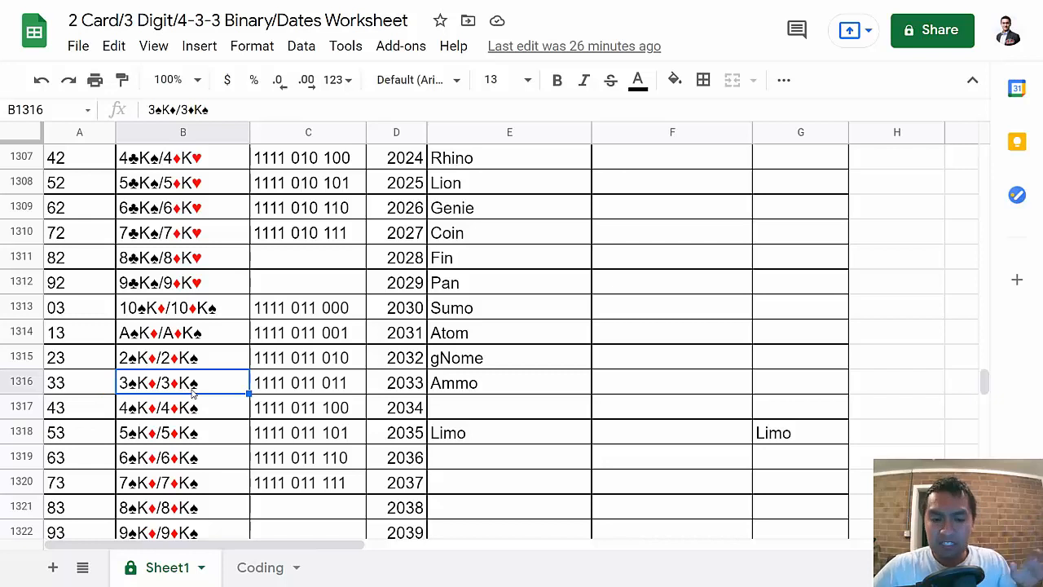
click(508, 381)
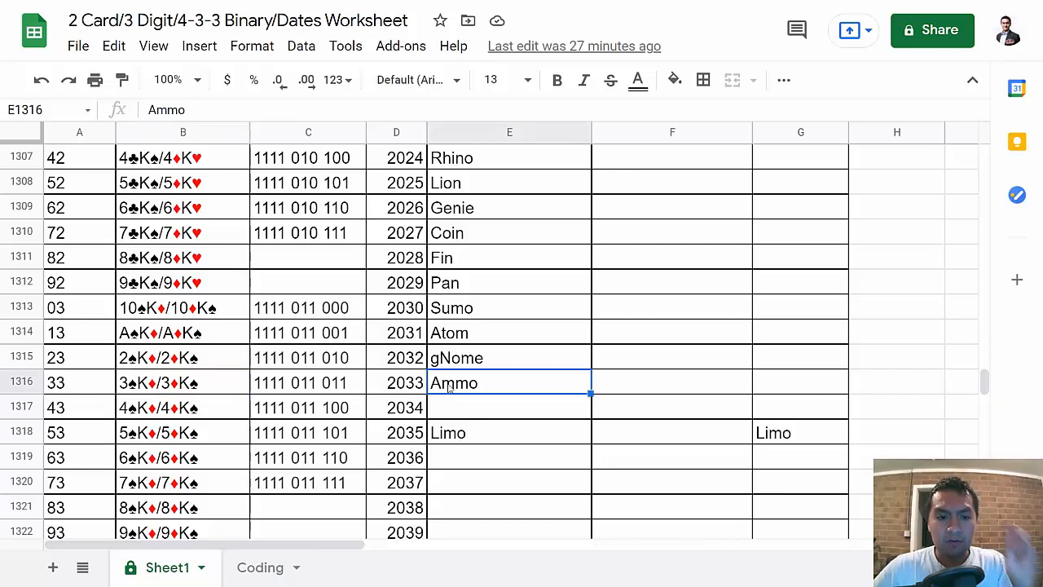
click(78, 383)
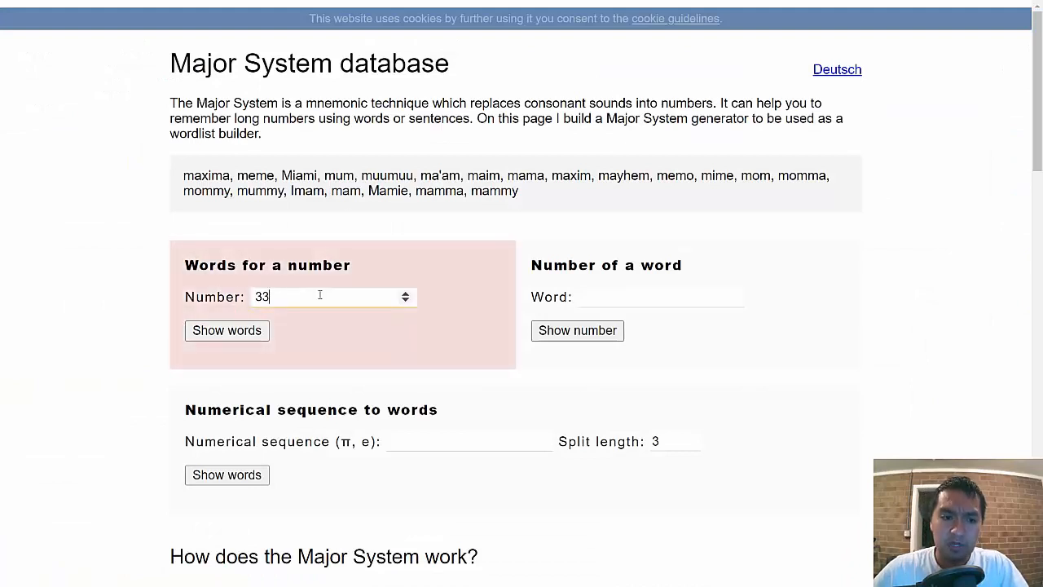
text(56)
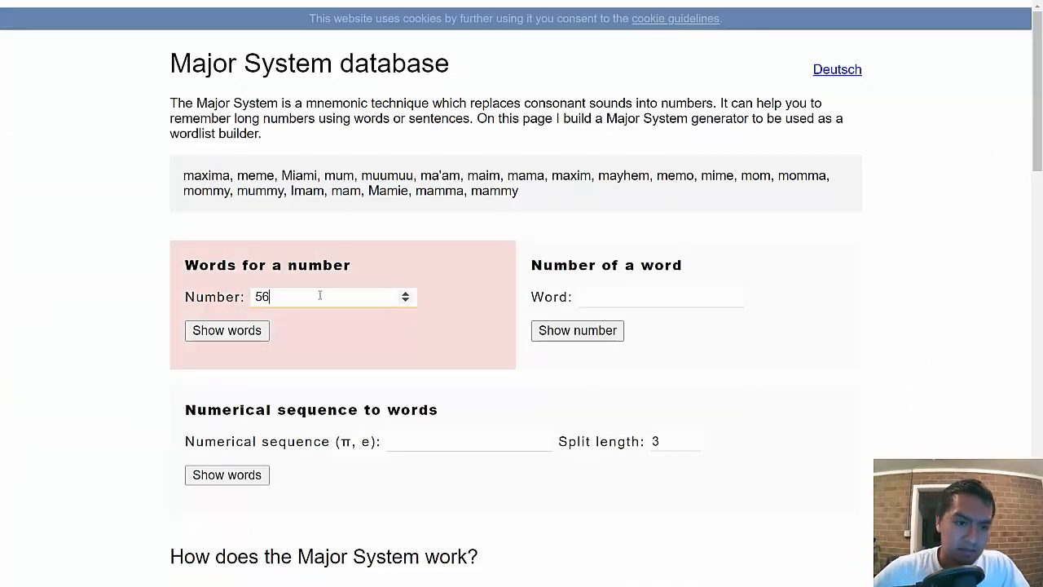
click(226, 331)
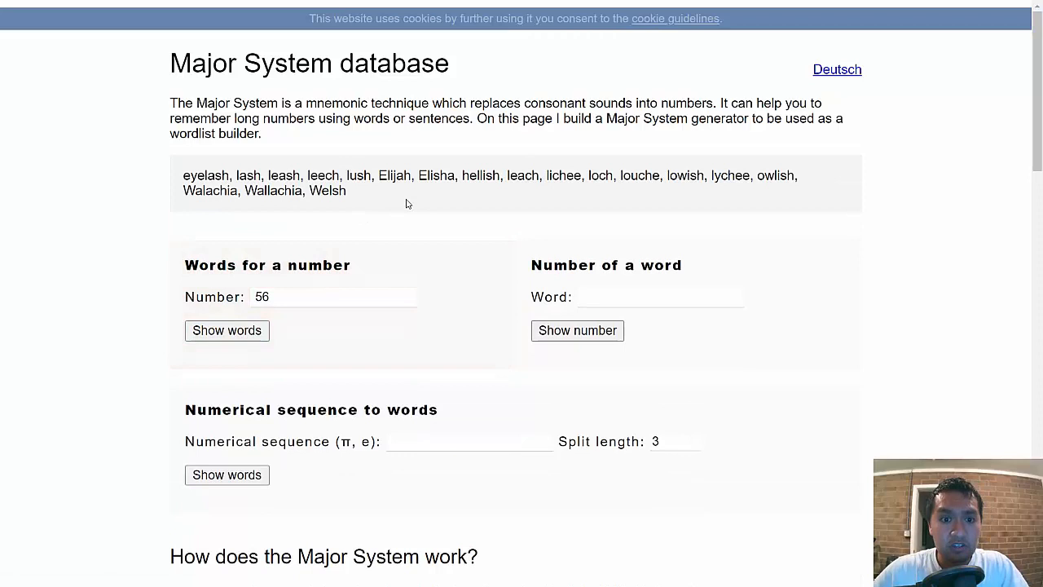
click(333, 297)
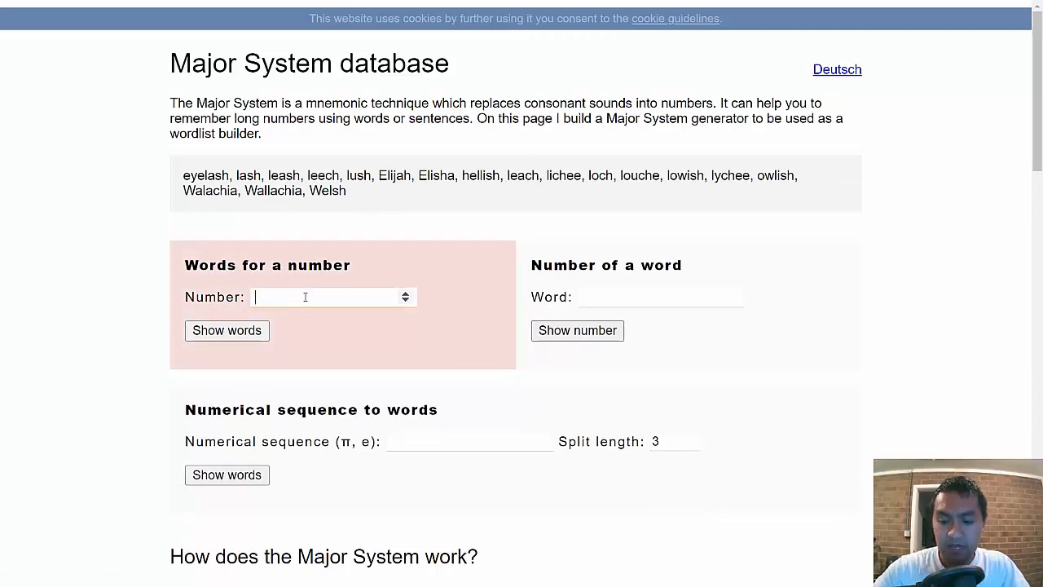
text(33)
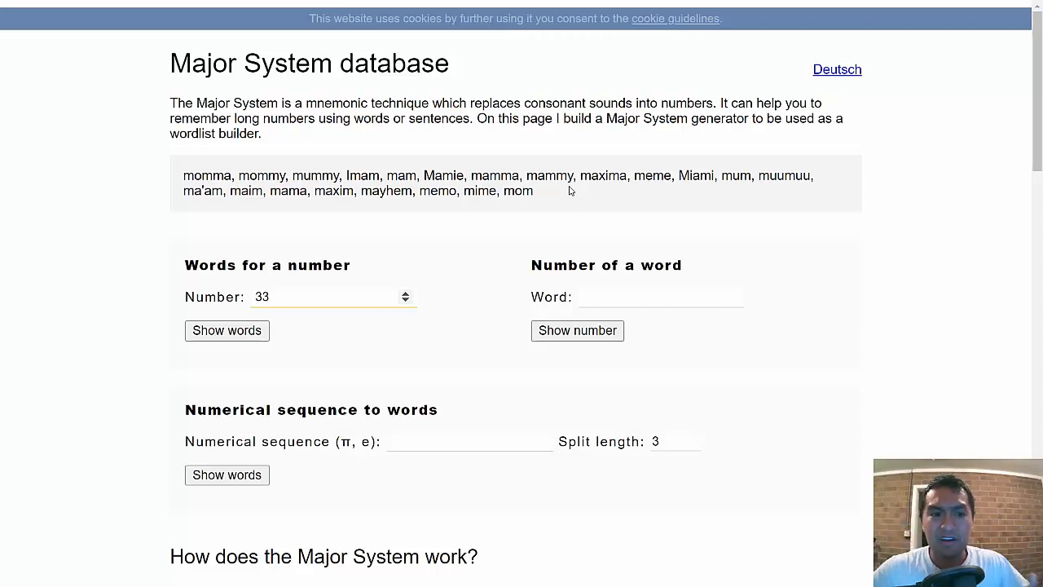
mouse_move(561, 194)
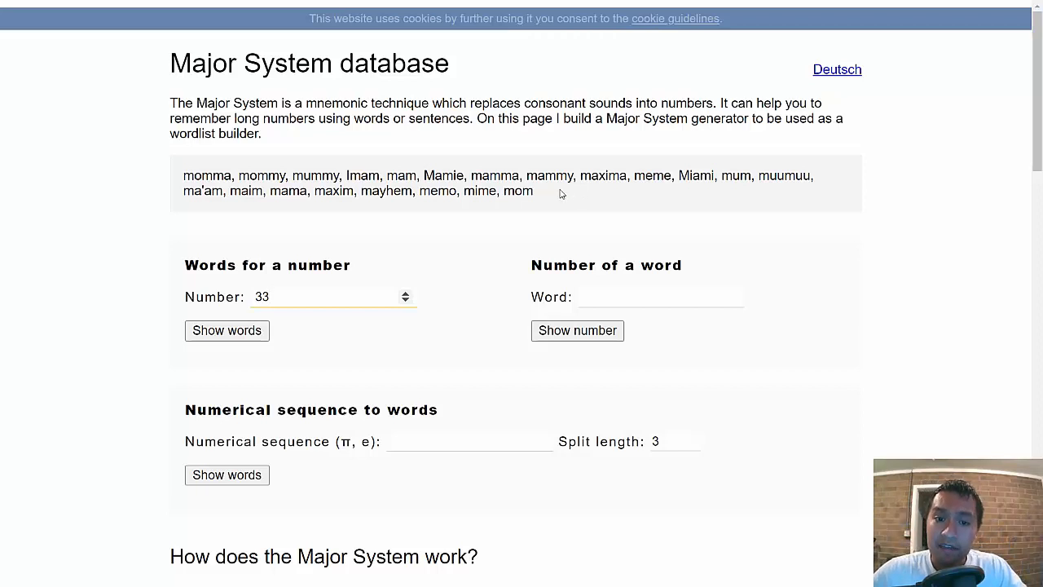
drag(212, 176, 534, 190)
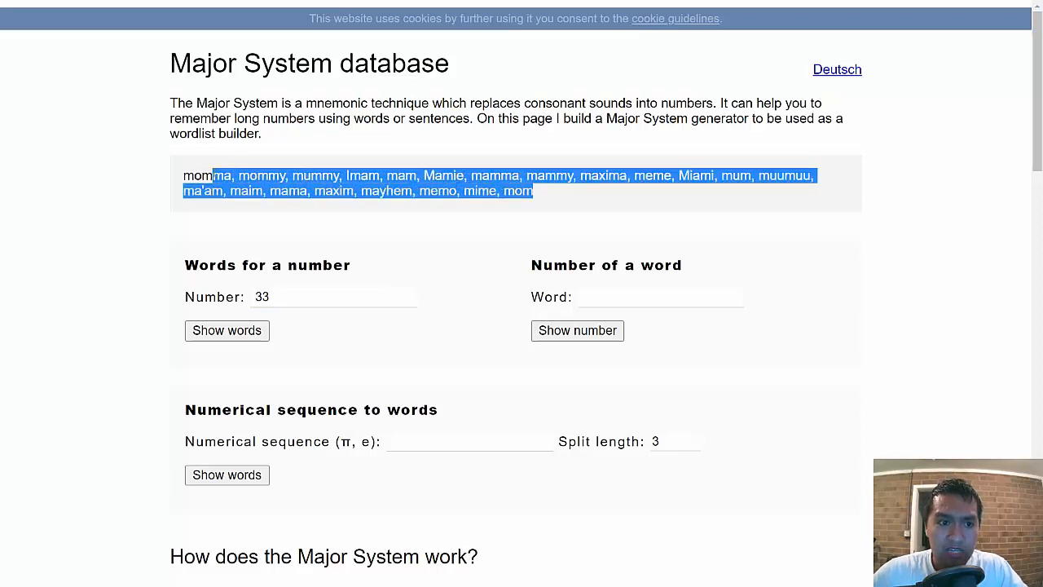
click(479, 223)
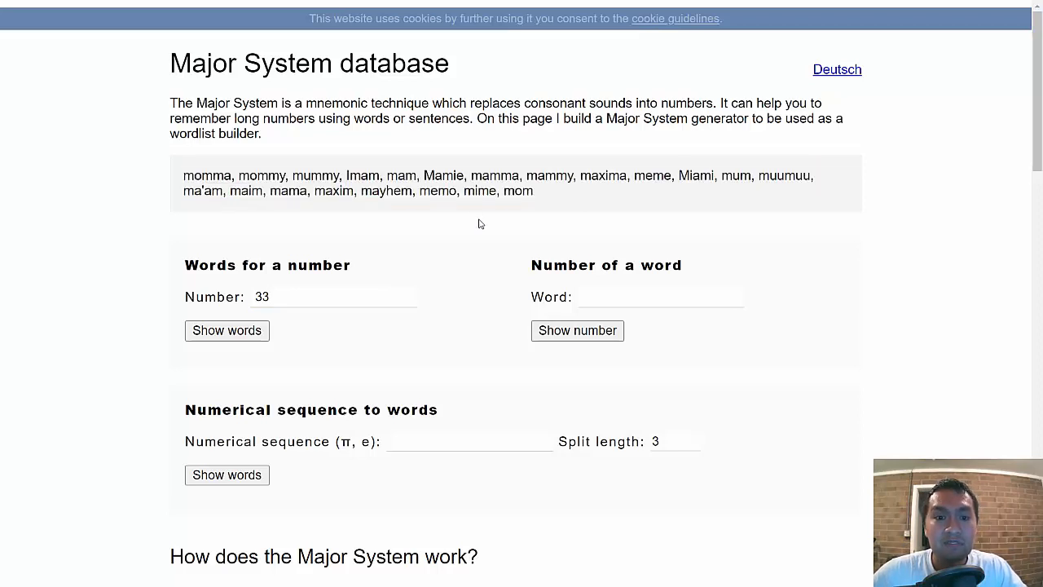
mouse_move(493, 215)
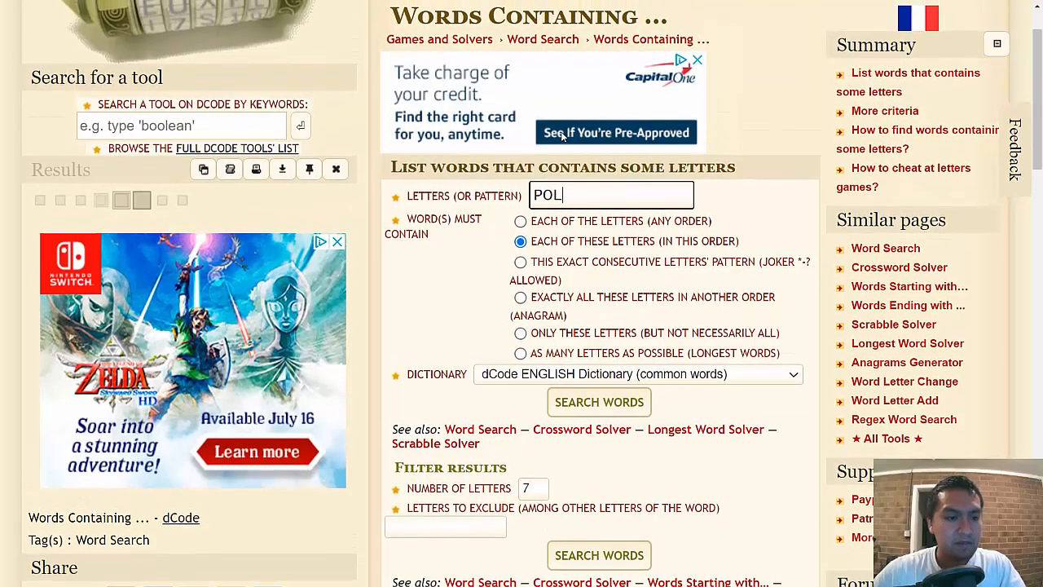
Step: Search dCode for words containing MM in order and browse results like AMMO, COMM, EMMA
click(599, 401)
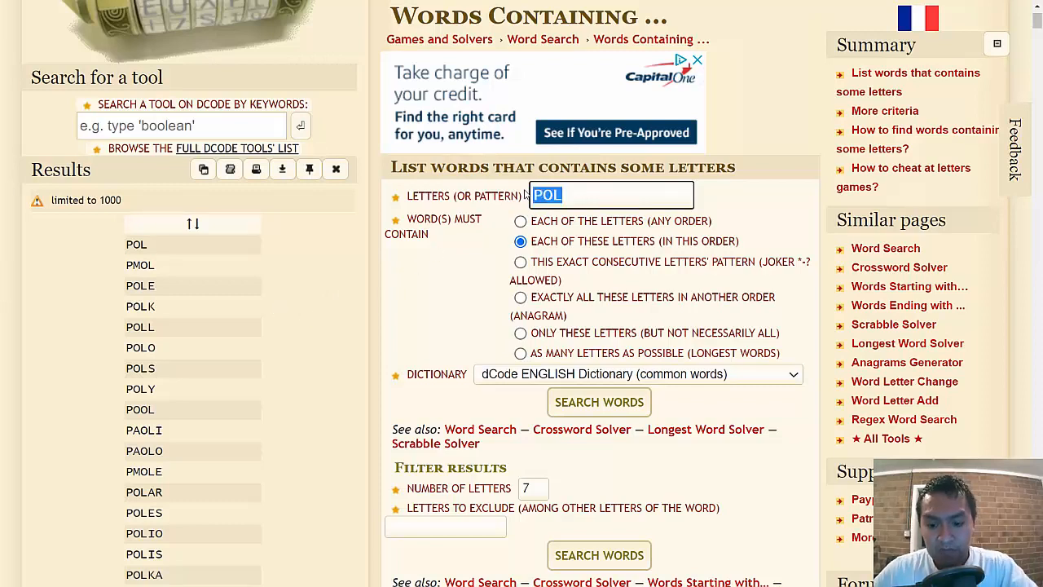
text(MM)
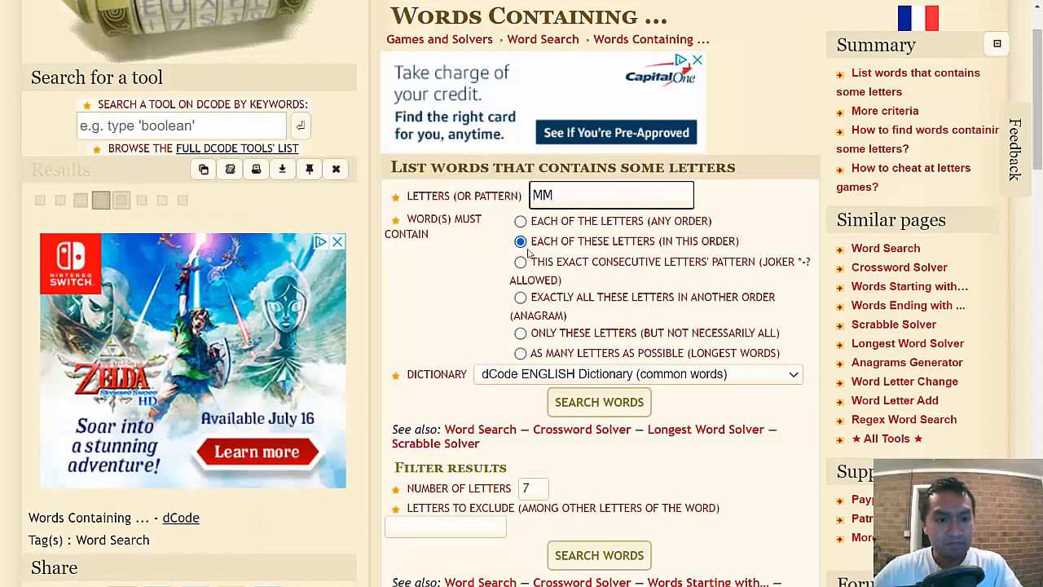
click(600, 401)
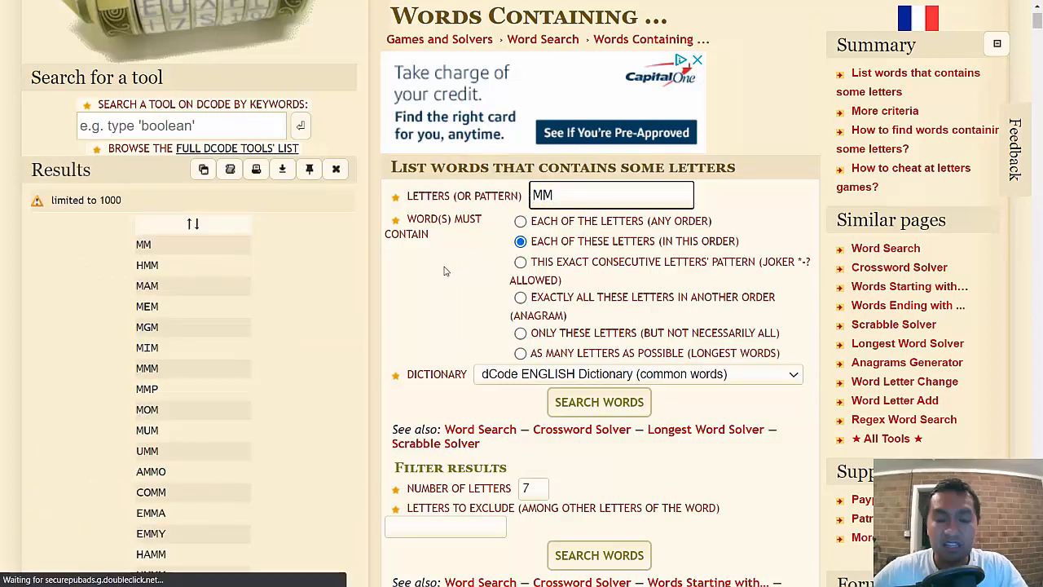
scroll(down, 3)
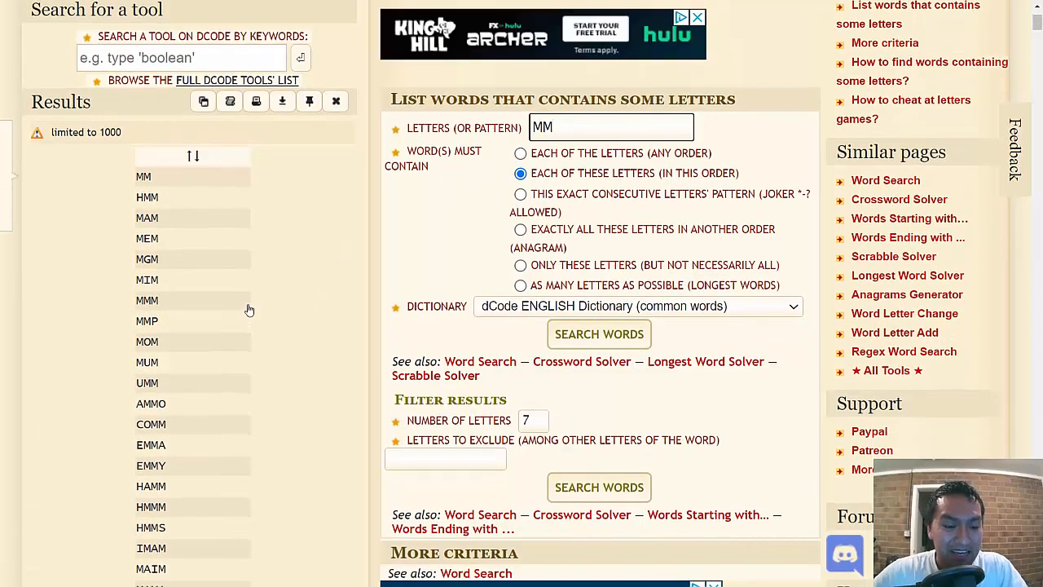
mouse_move(170, 355)
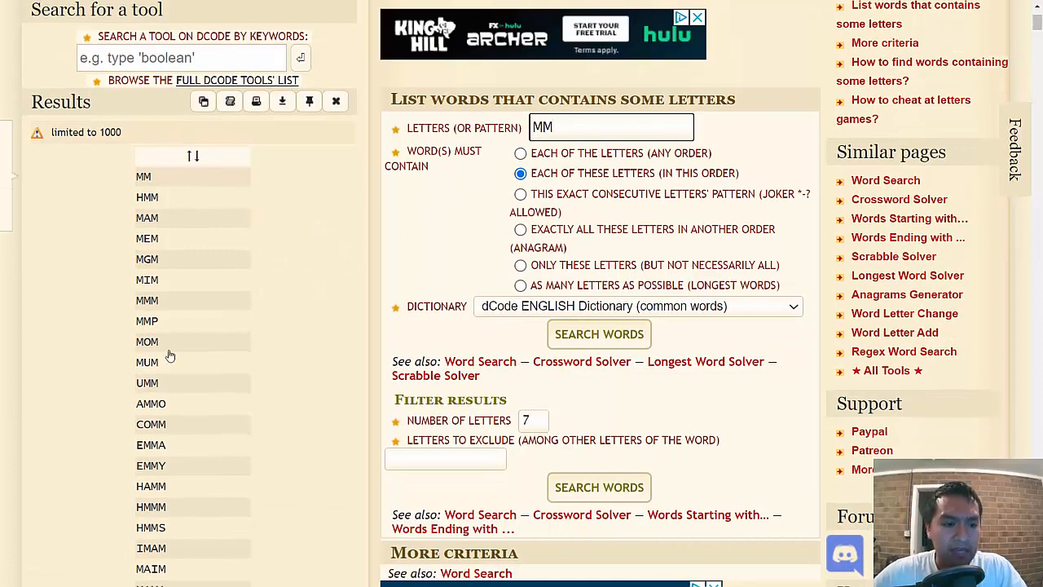
scroll(down, 3)
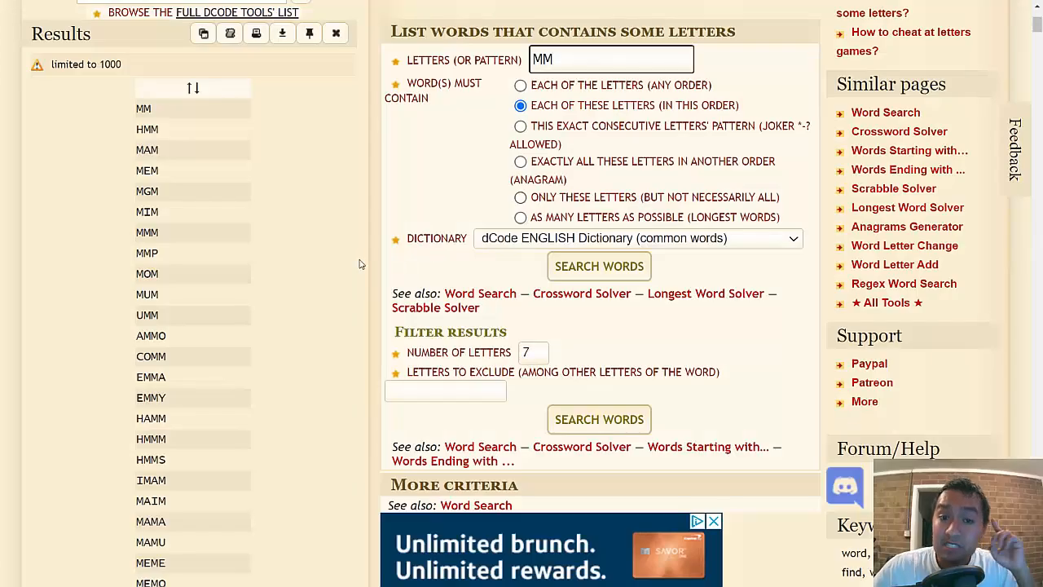
mouse_move(313, 295)
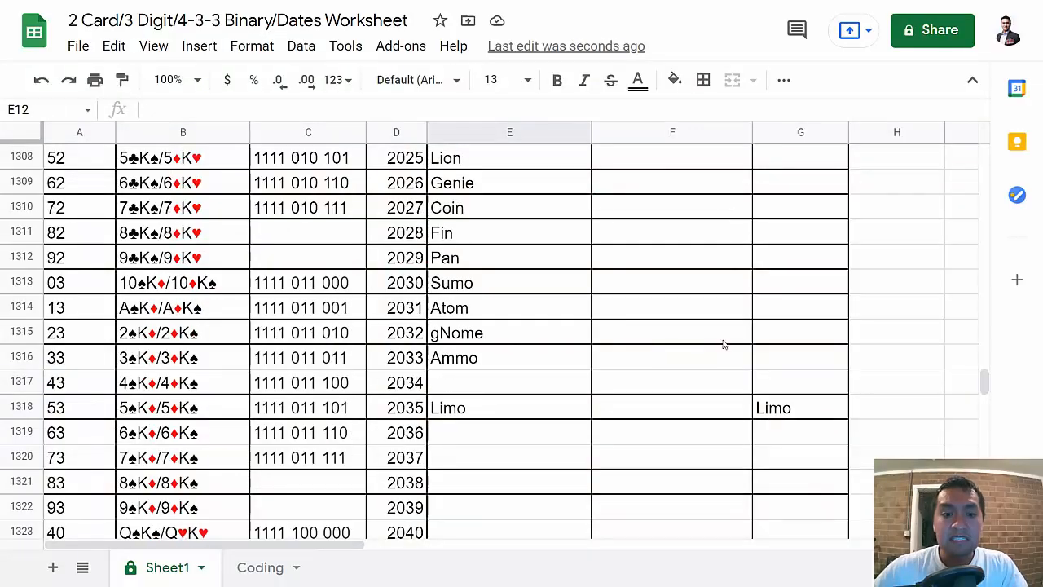
click(508, 381)
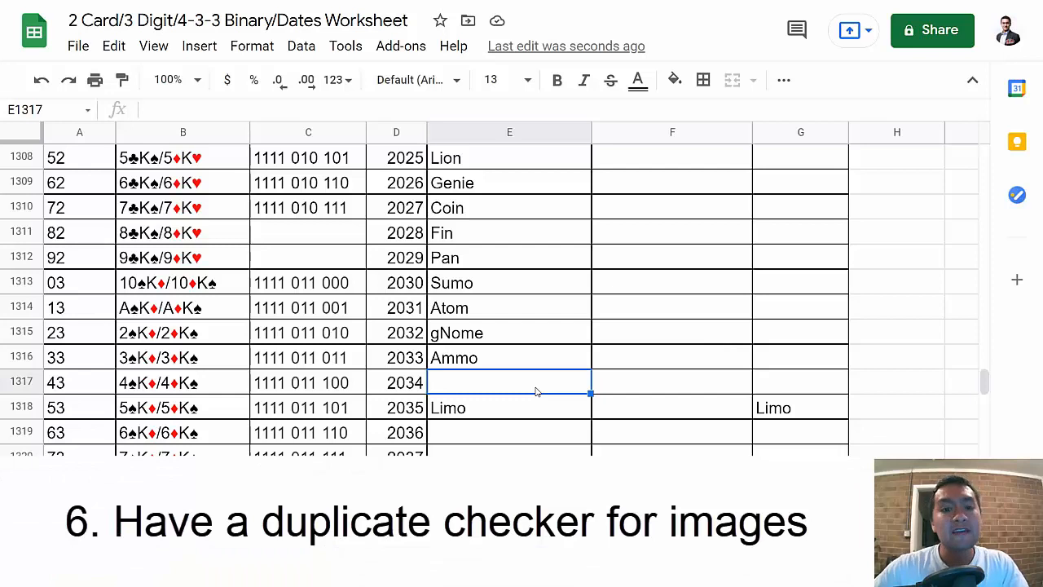
text(ammo)
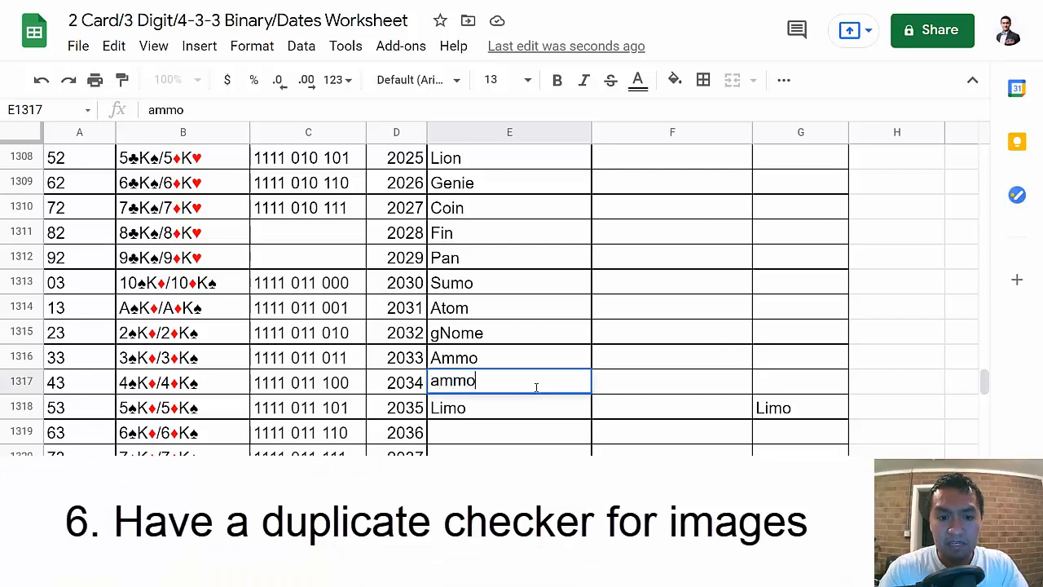
key(Enter)
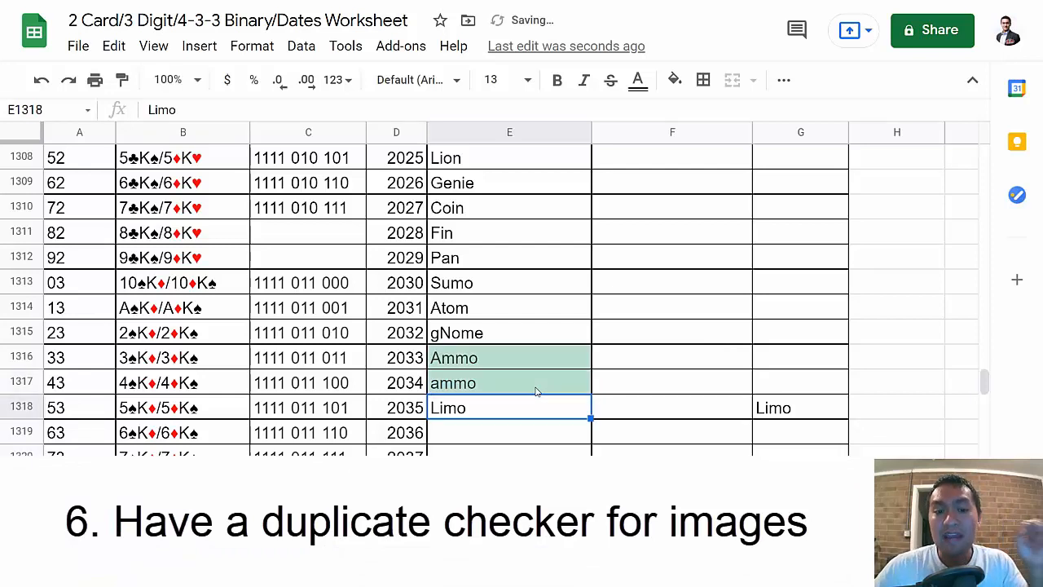
click(508, 381)
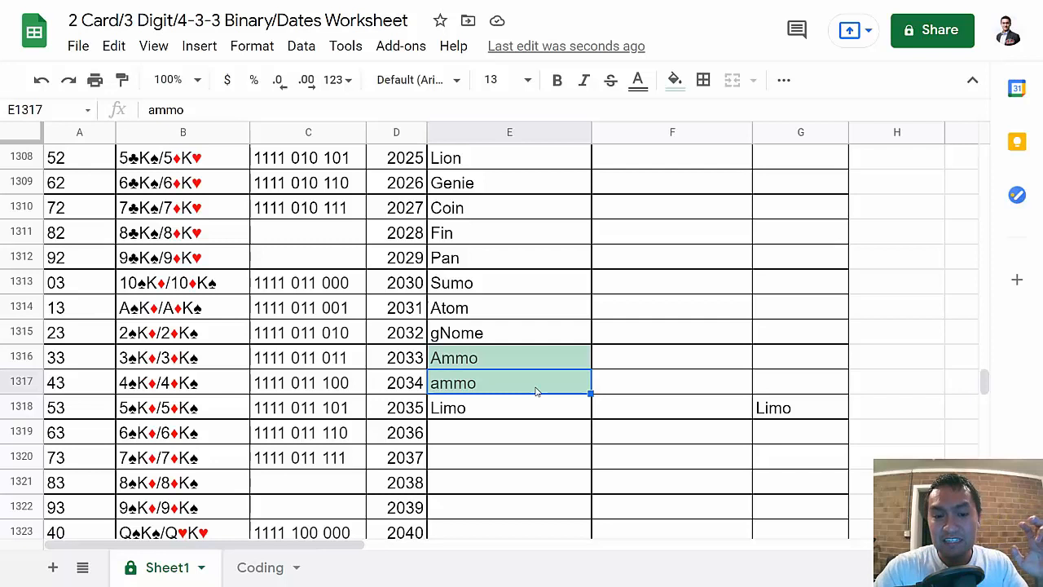
key(Delete)
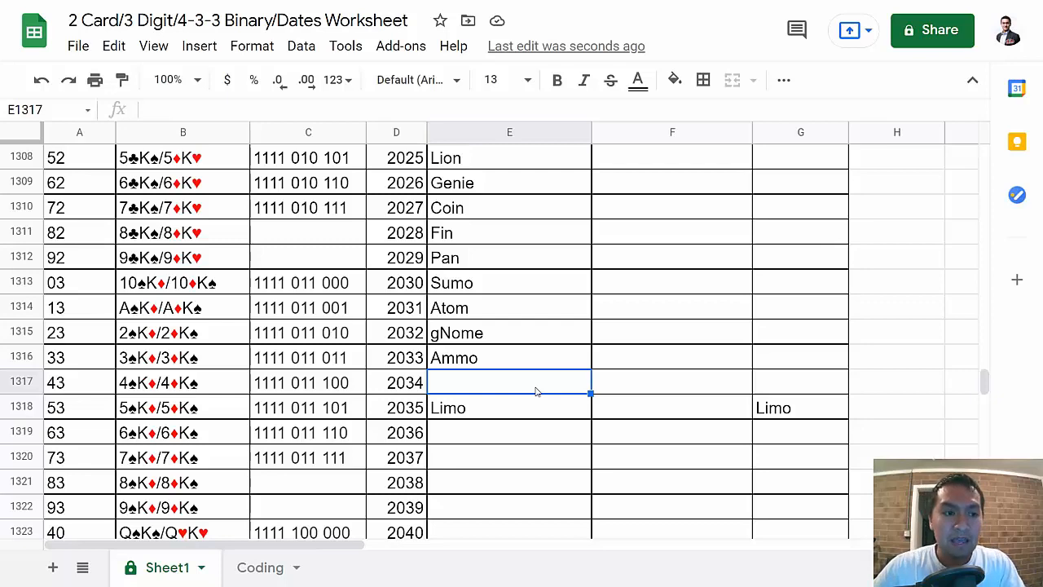
Step: Locate the empty 010 image row and look up Major System words for 010 (stays, suds, sweets)
scroll(up, 3)
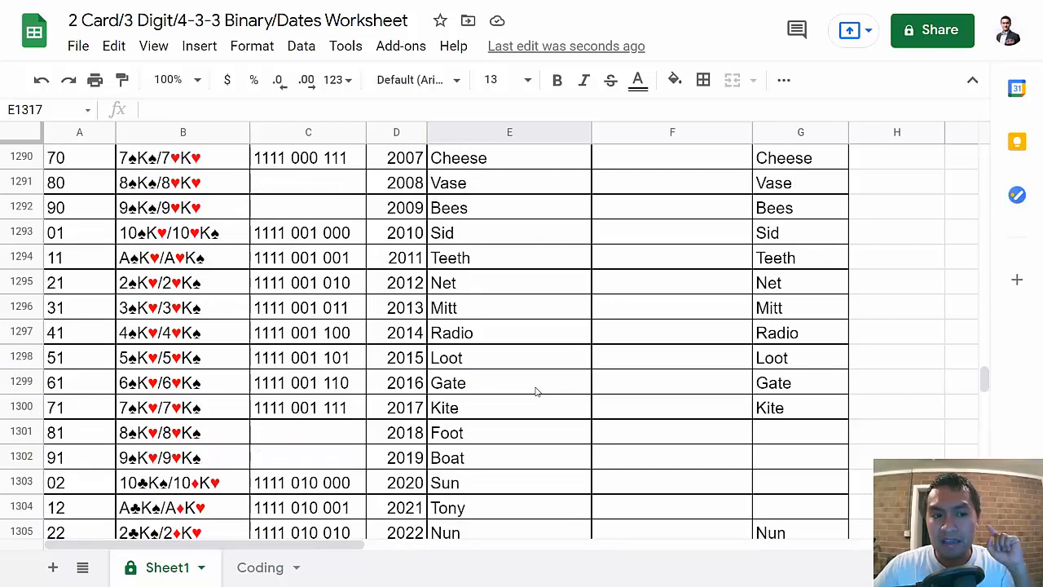
scroll(up, 3)
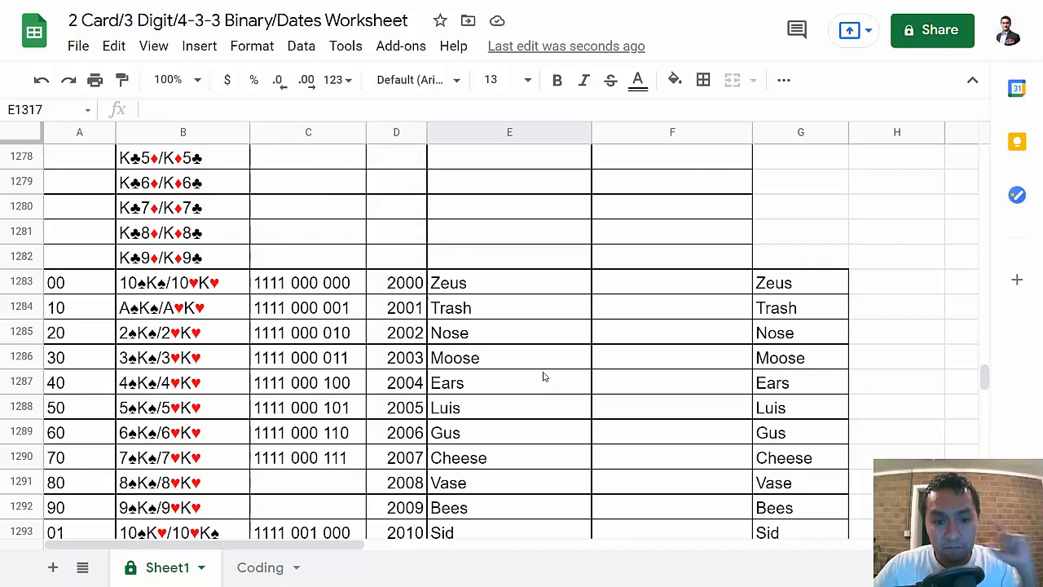
mouse_move(72, 320)
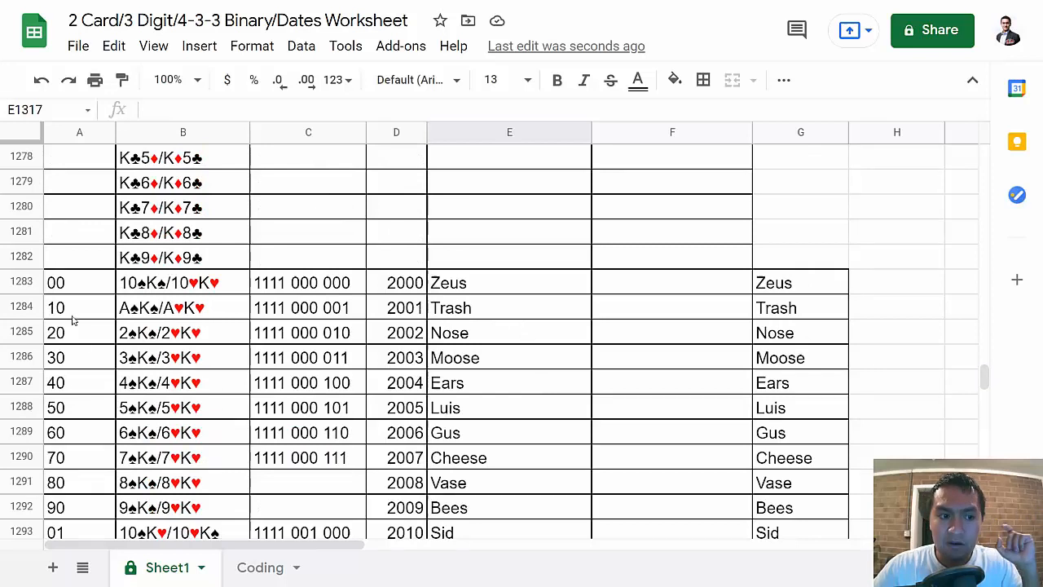
click(79, 306)
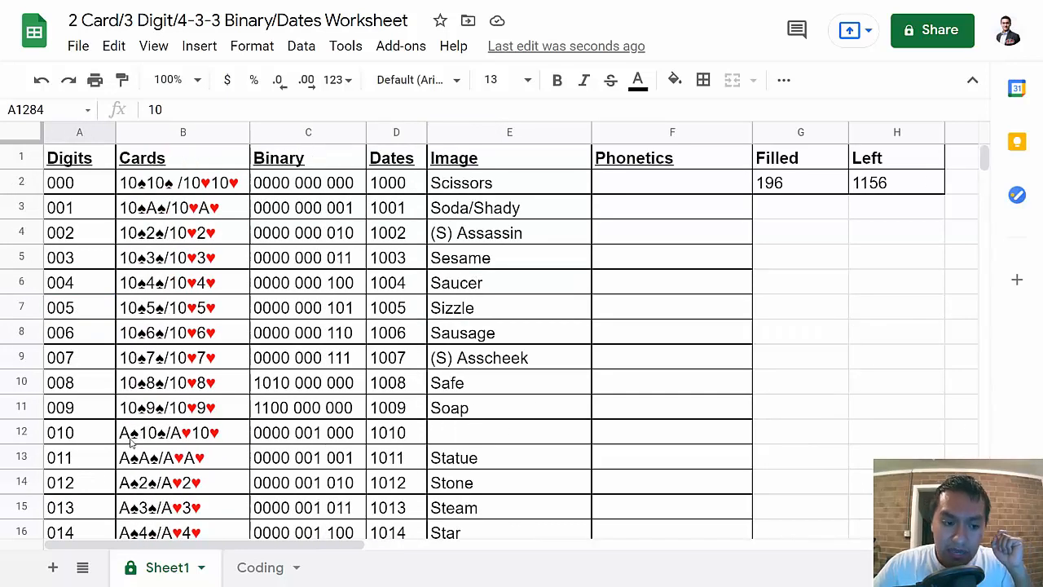
mouse_move(93, 436)
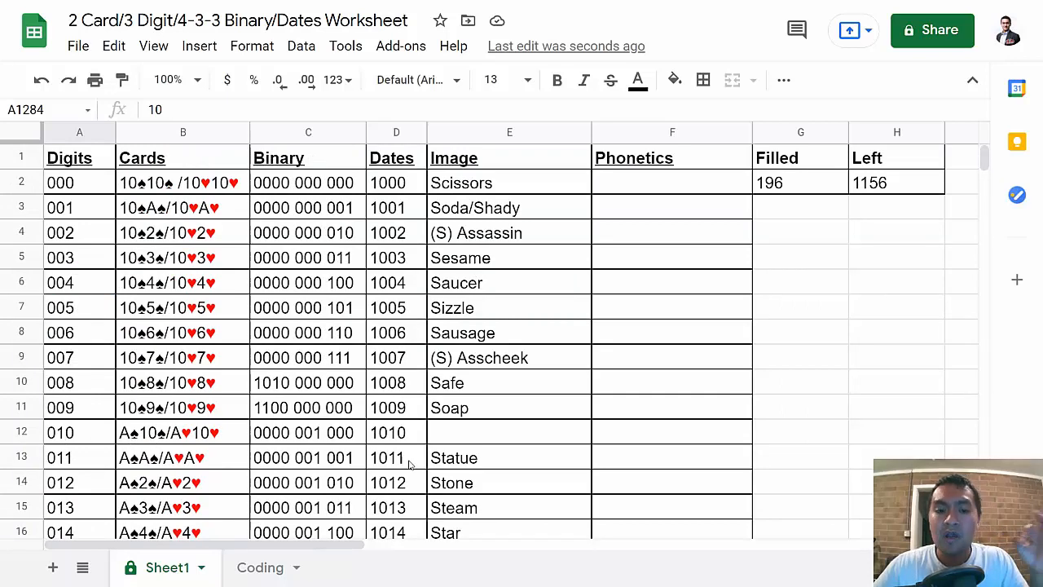
scroll(down, 3)
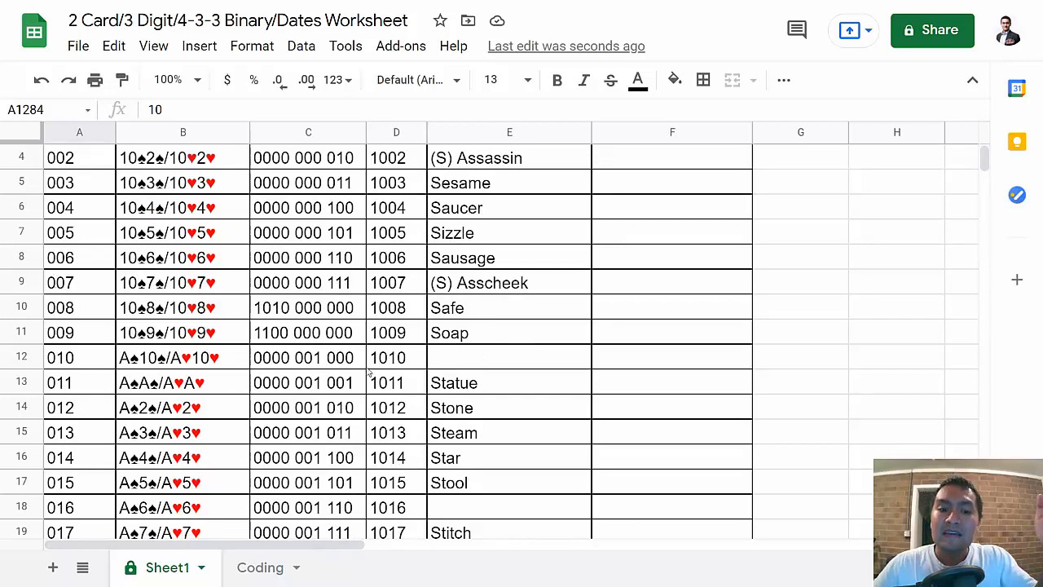
mouse_move(491, 365)
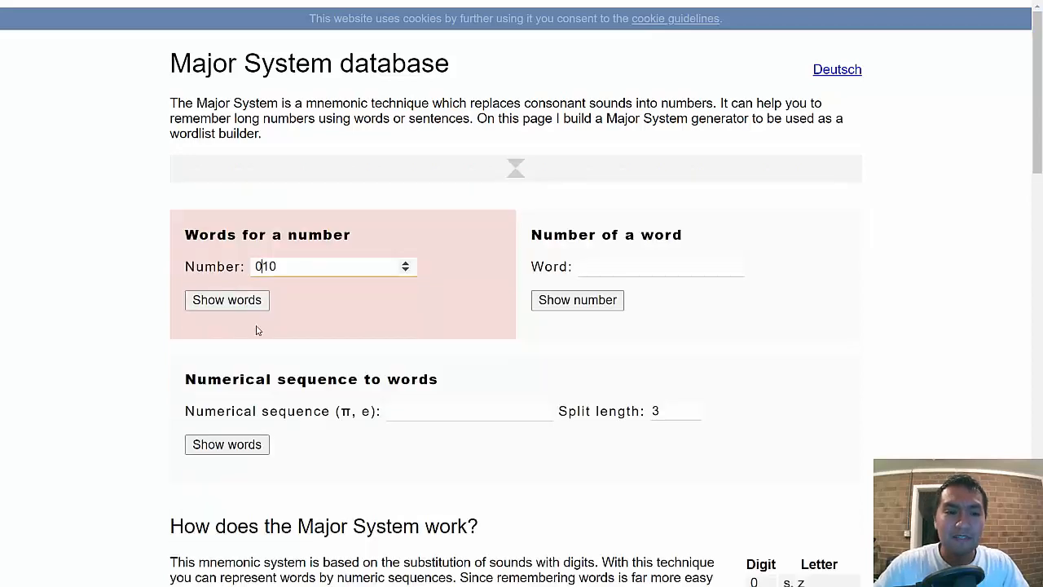
click(226, 300)
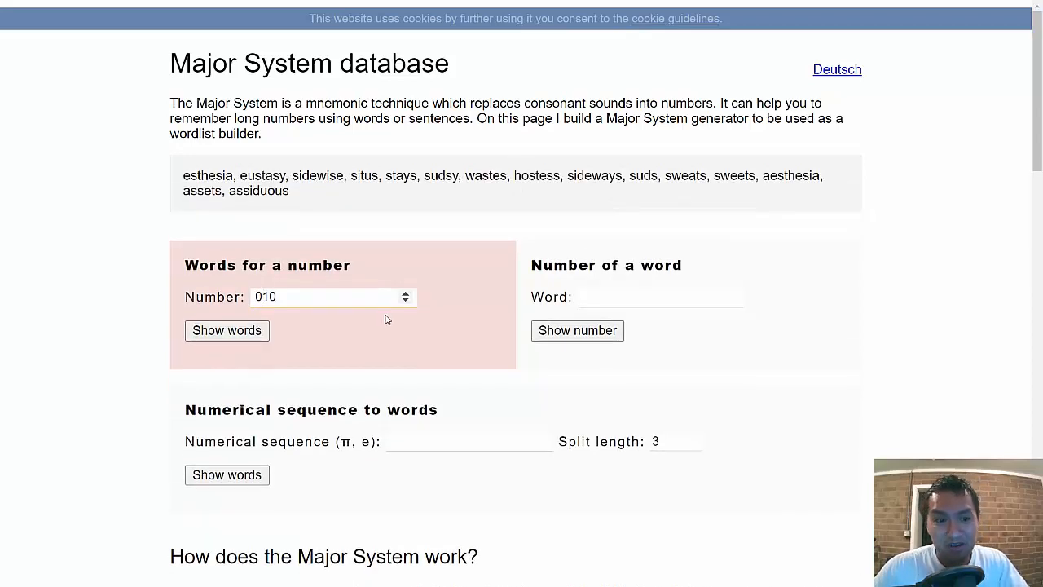
mouse_move(382, 314)
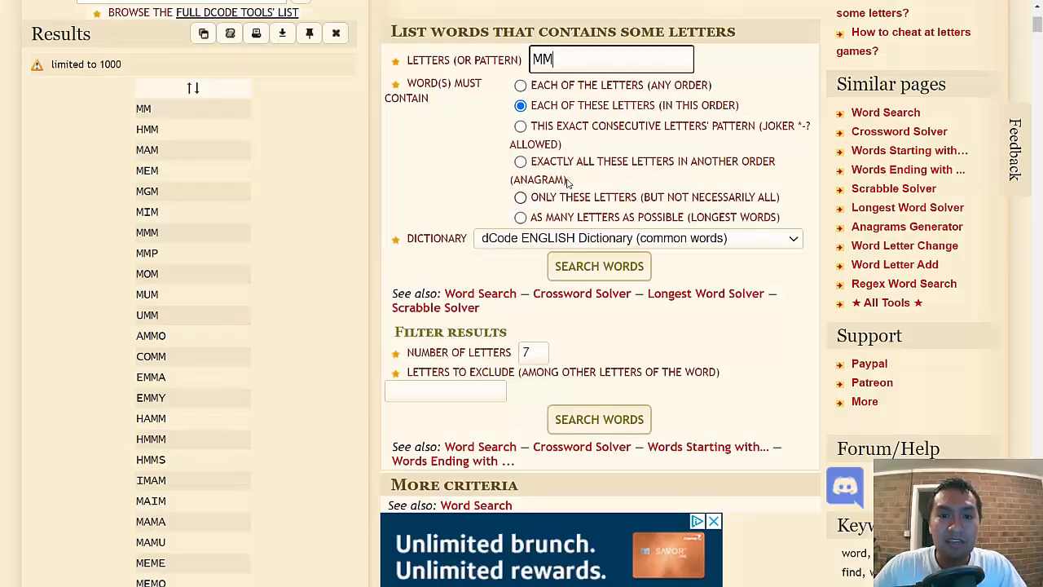
Step: Search dCode for words containing S-D-S in order and browse results like SEEDS, SIDES, SODAS
double_click(545, 59)
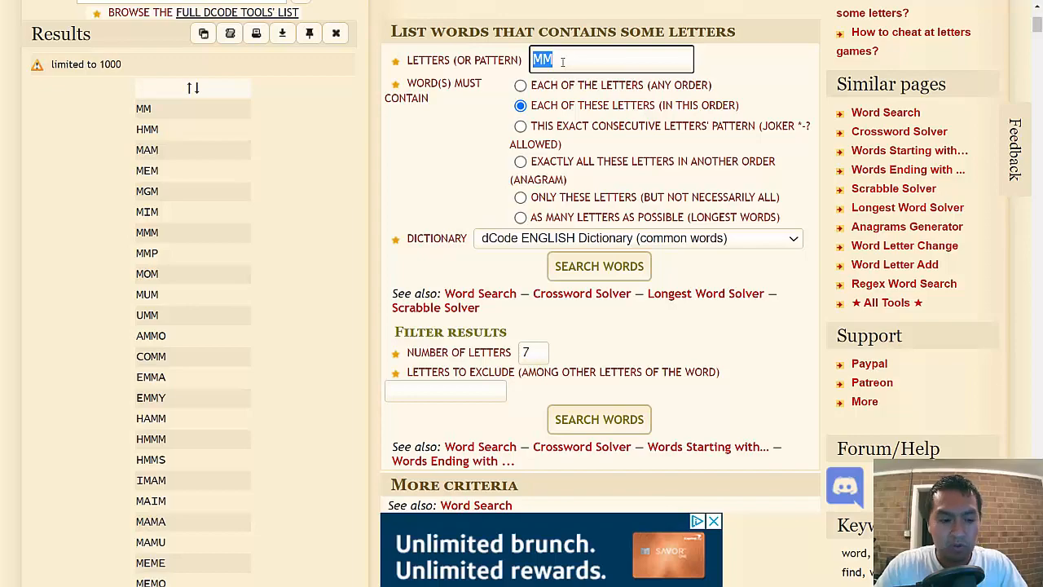
text(SDS)
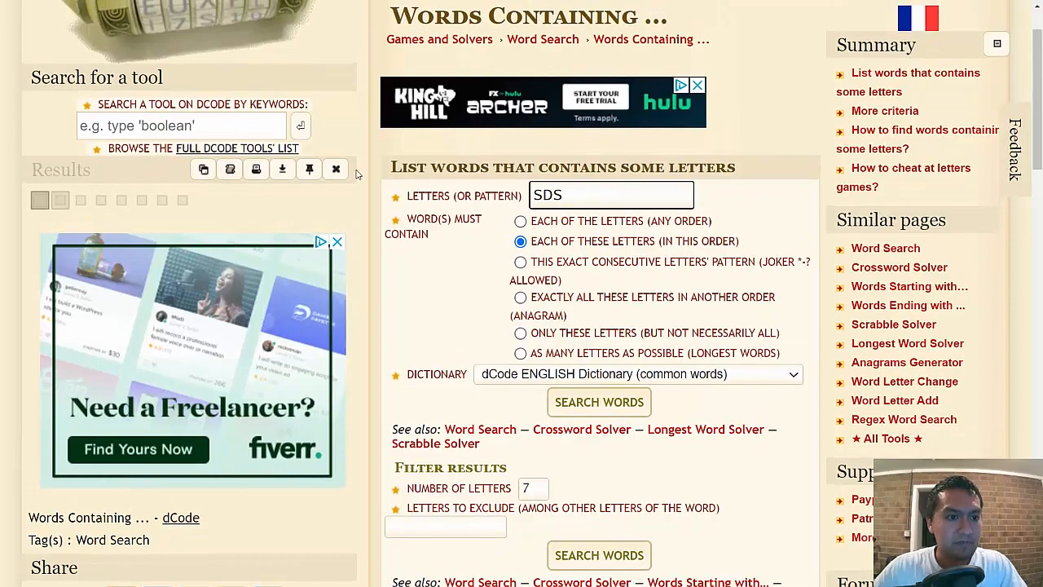
scroll(down, 3)
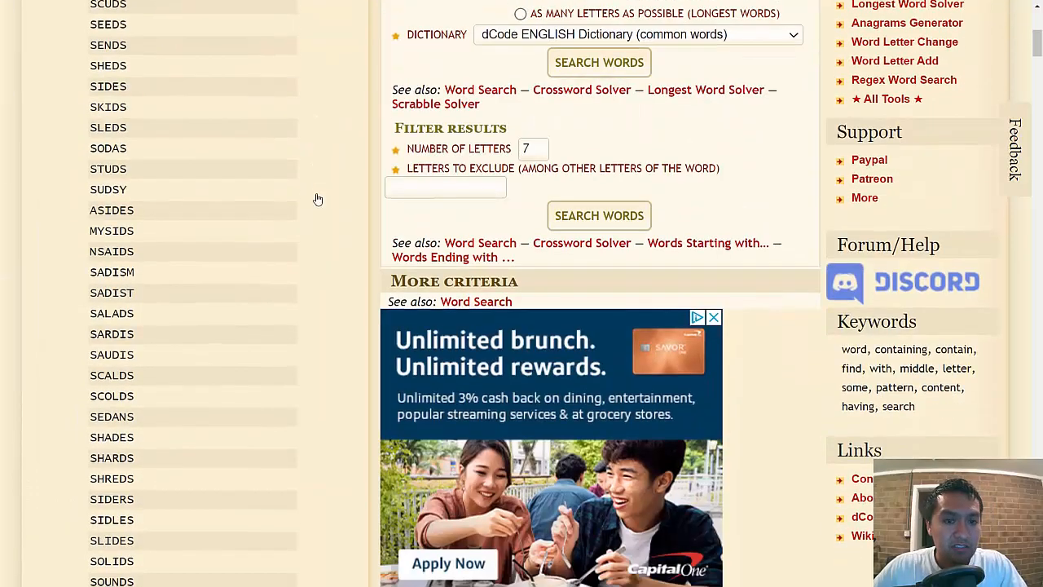
scroll(down, 3)
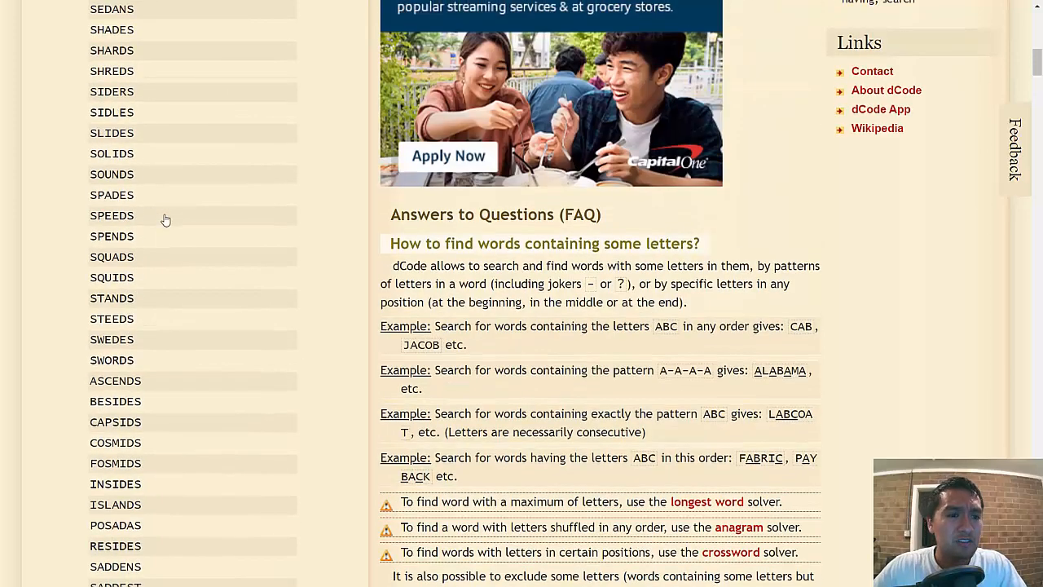
mouse_move(150, 220)
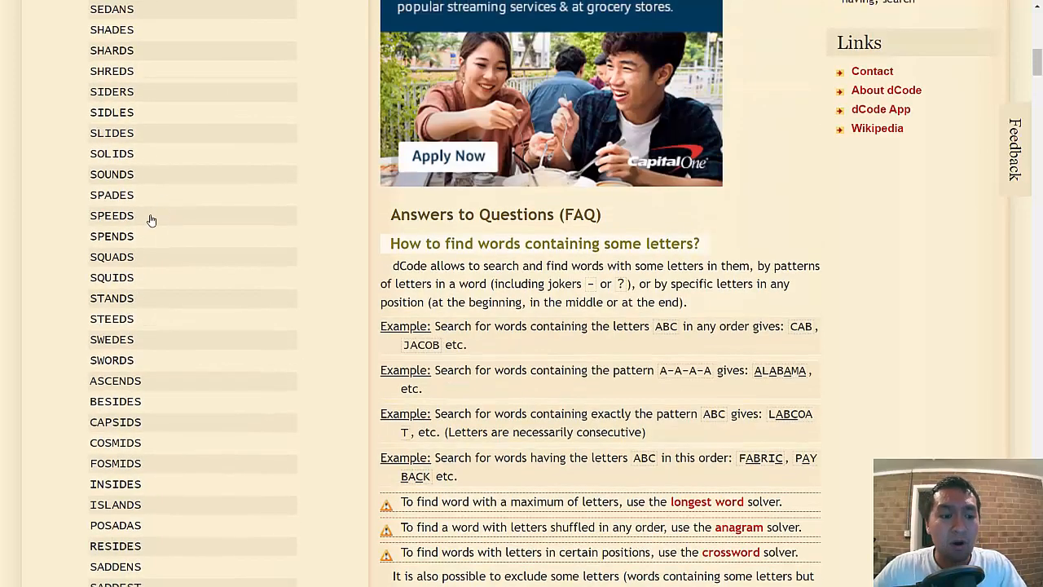
scroll(down, 3)
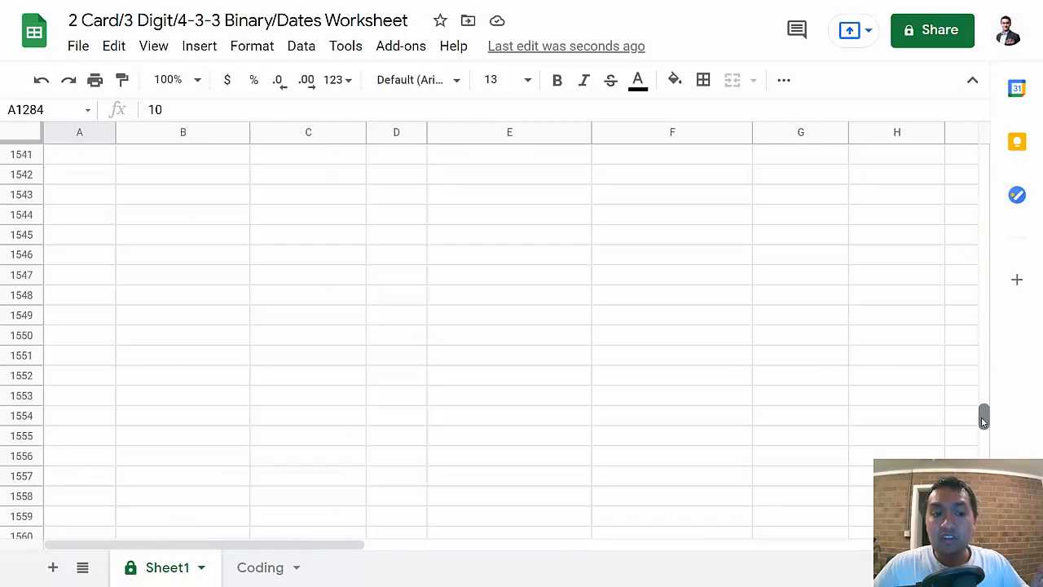
scroll(up, 3)
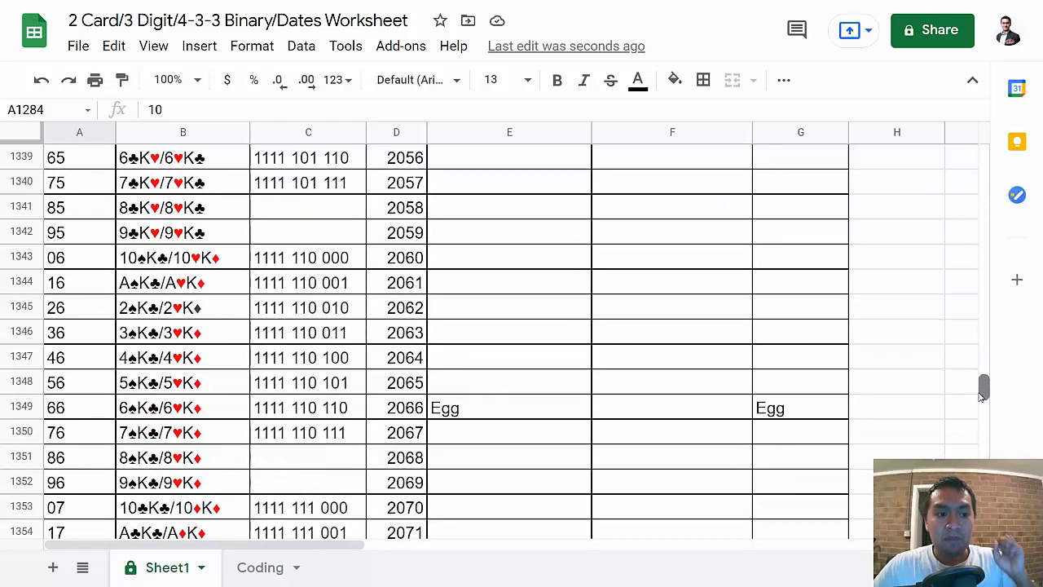
scroll(down, 3)
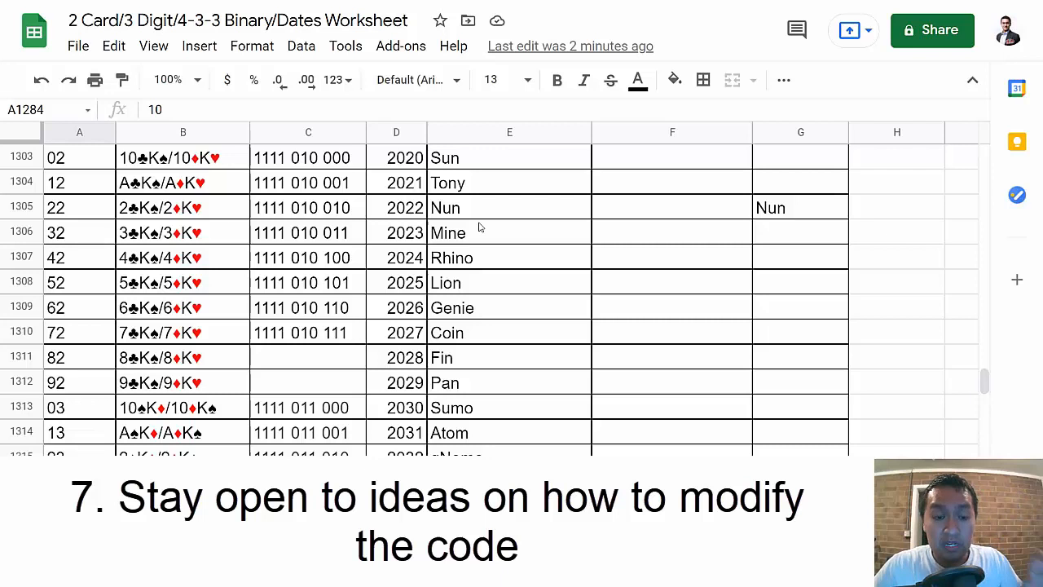
mouse_move(466, 212)
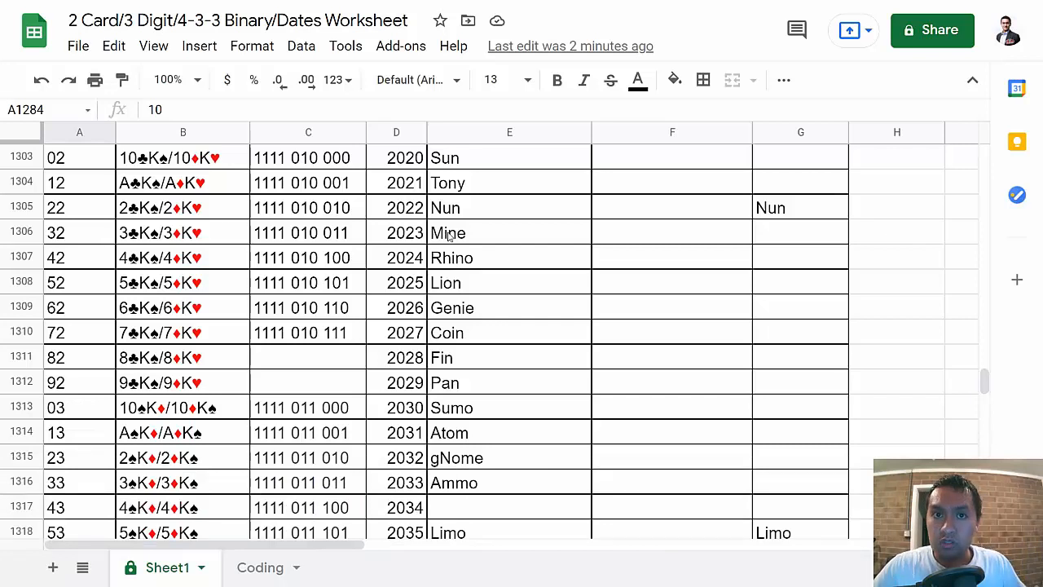
mouse_move(400, 390)
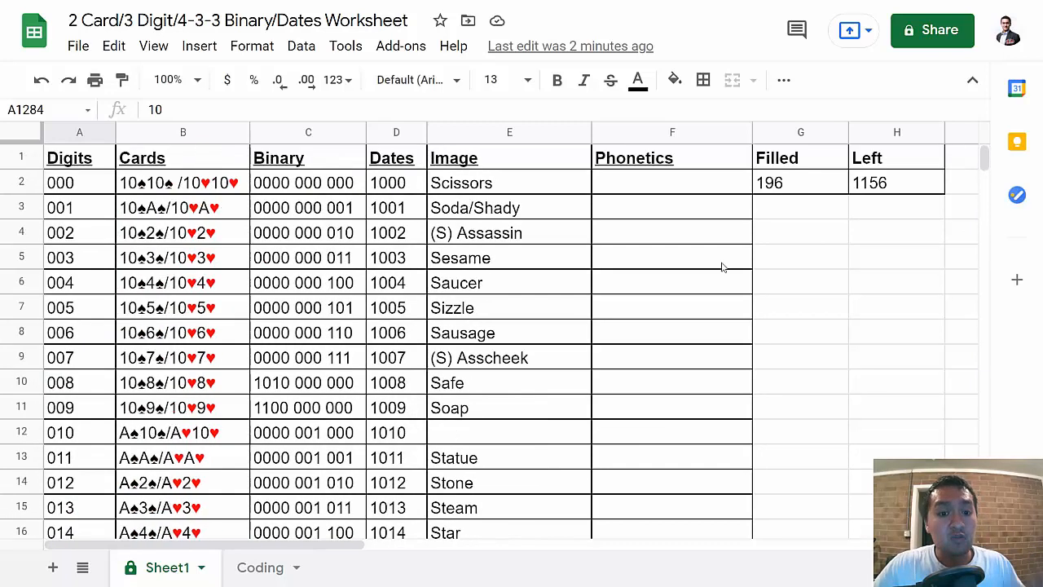
mouse_move(592, 297)
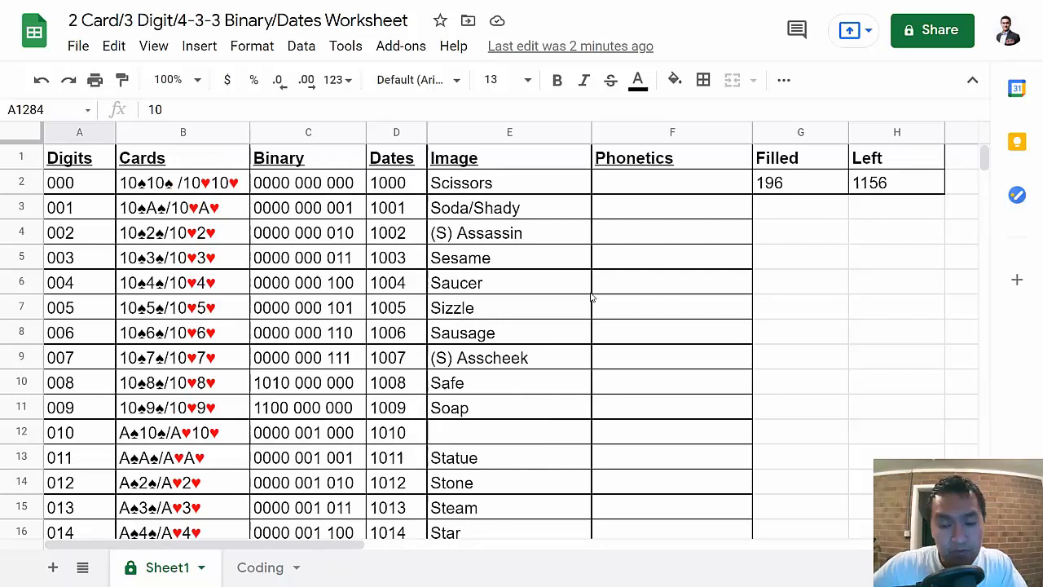
mouse_move(784, 331)
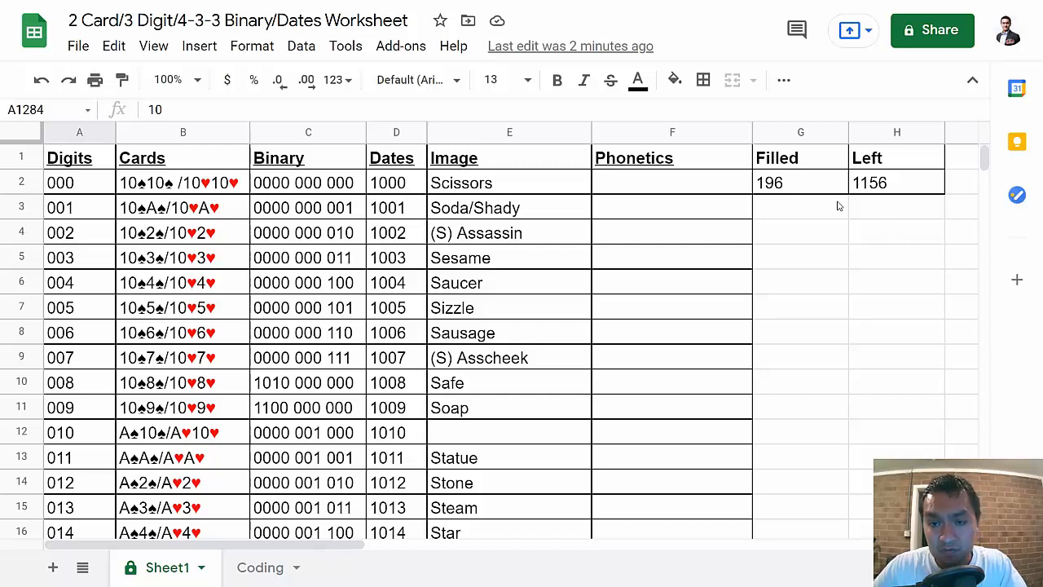
mouse_move(715, 297)
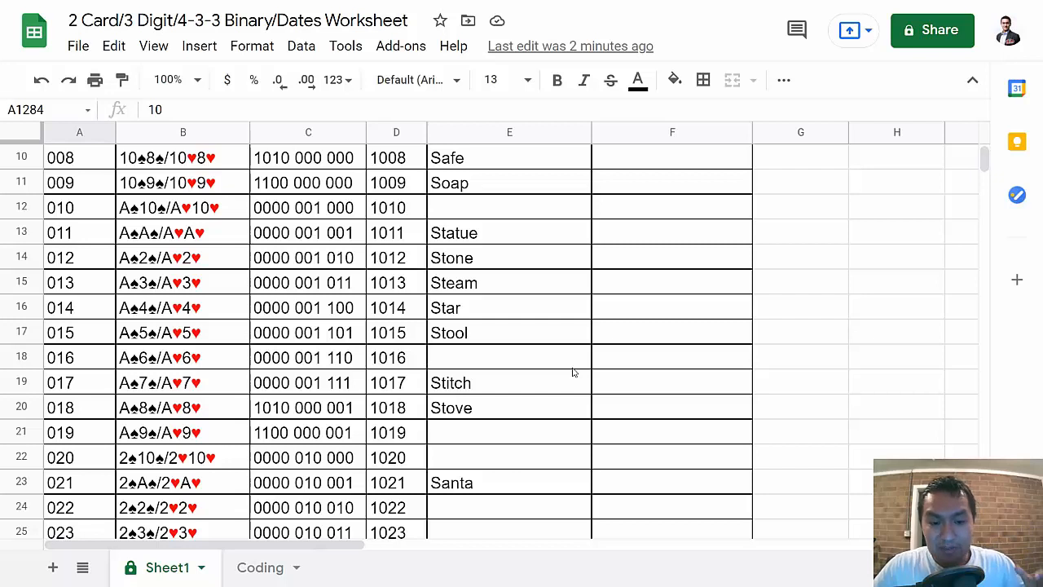
mouse_move(564, 297)
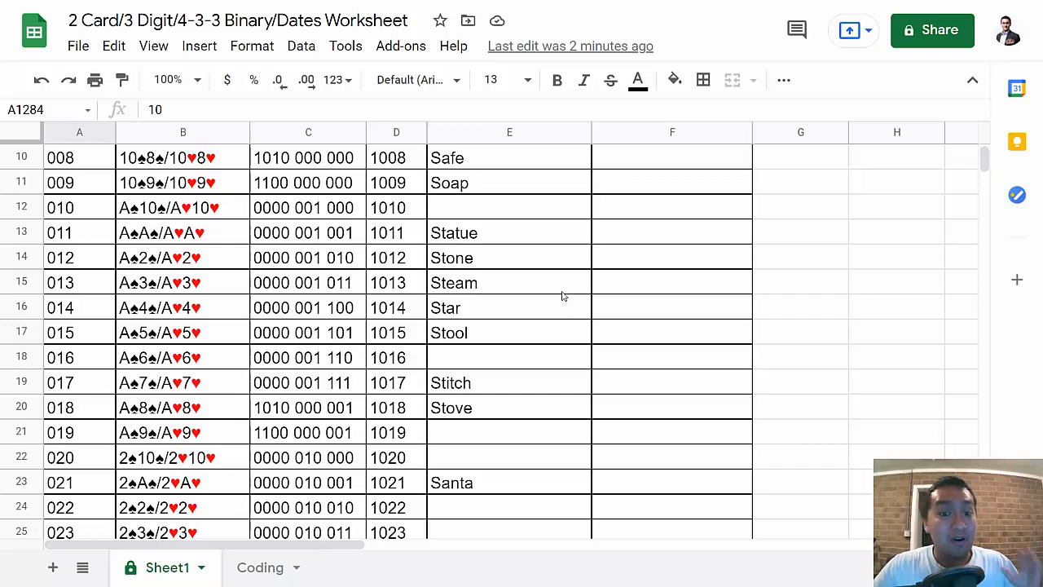
mouse_move(241, 284)
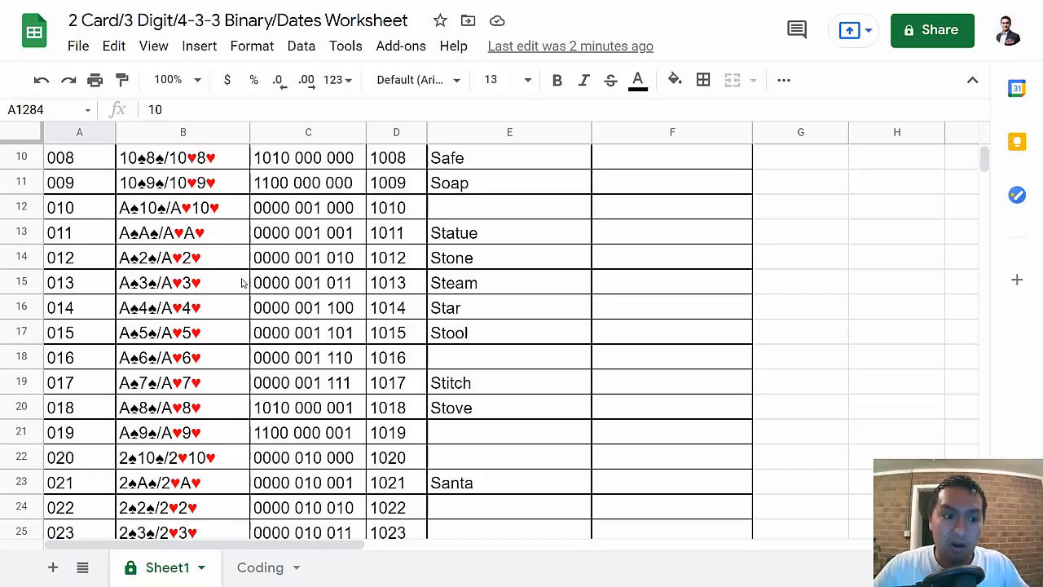
mouse_move(81, 294)
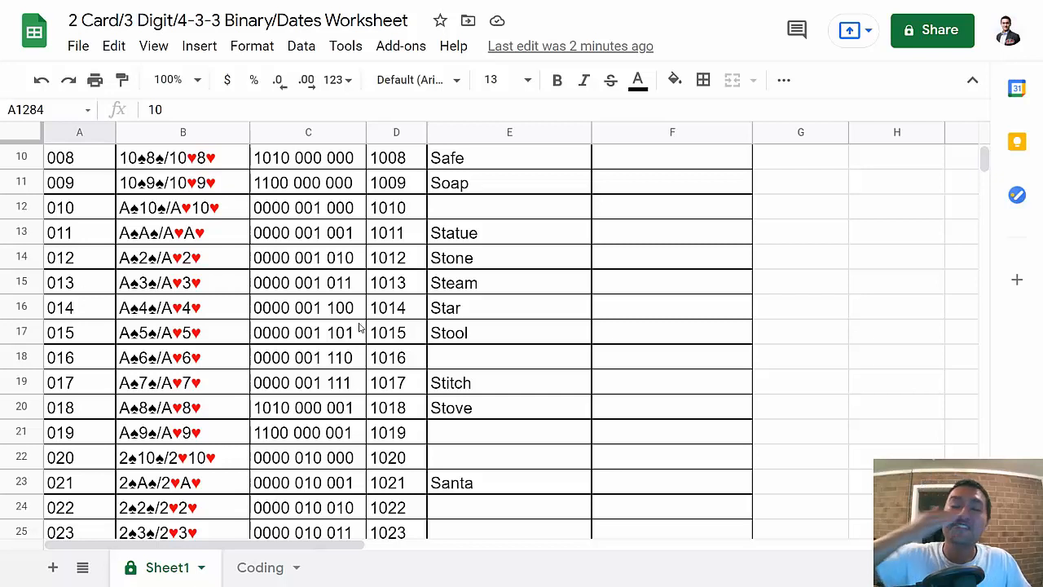
mouse_move(475, 320)
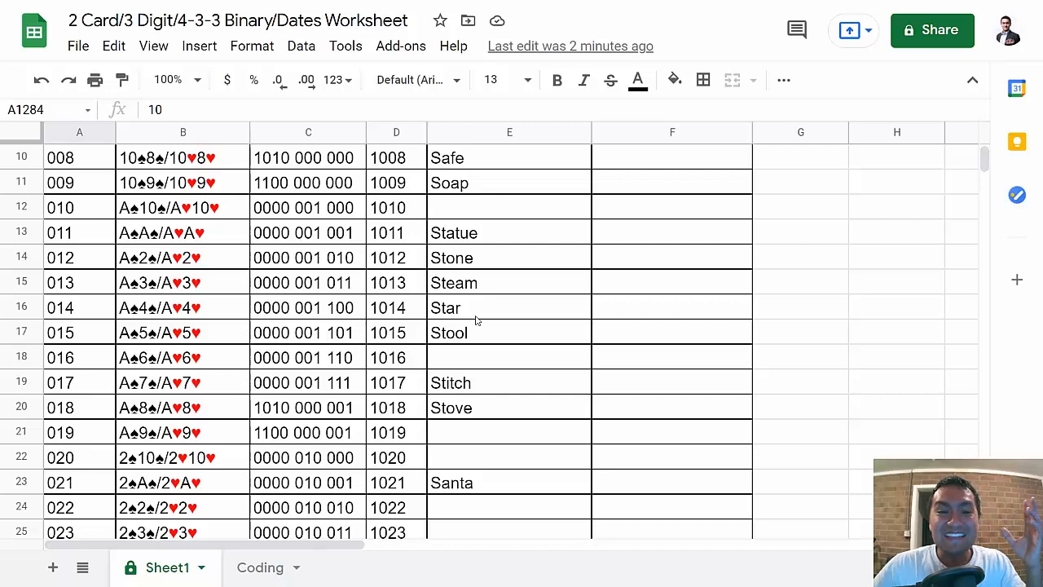
Step: Glance through the early sheet rows before returning to the 010 word list
scroll(down, 3)
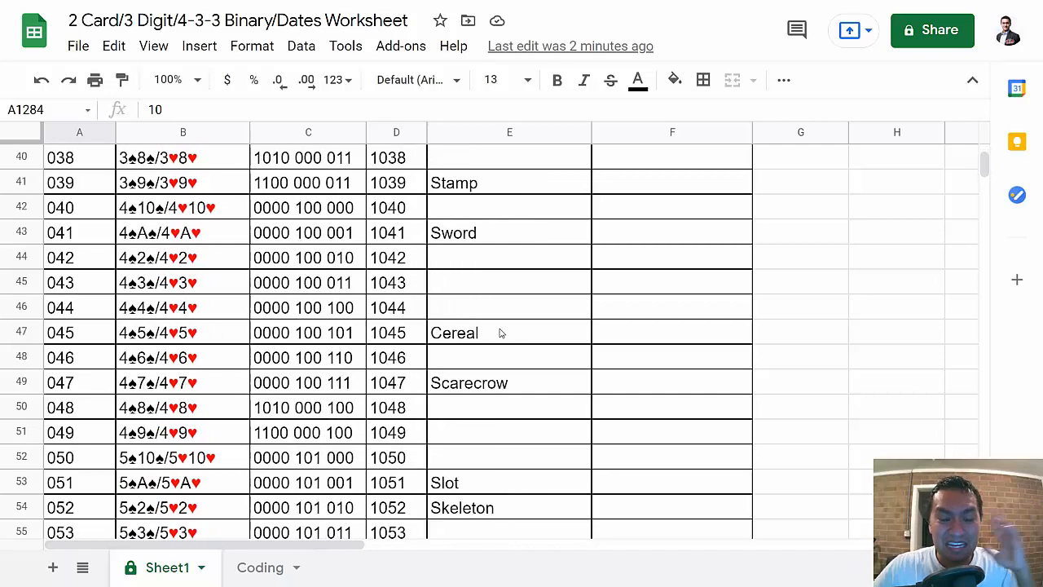
scroll(up, 3)
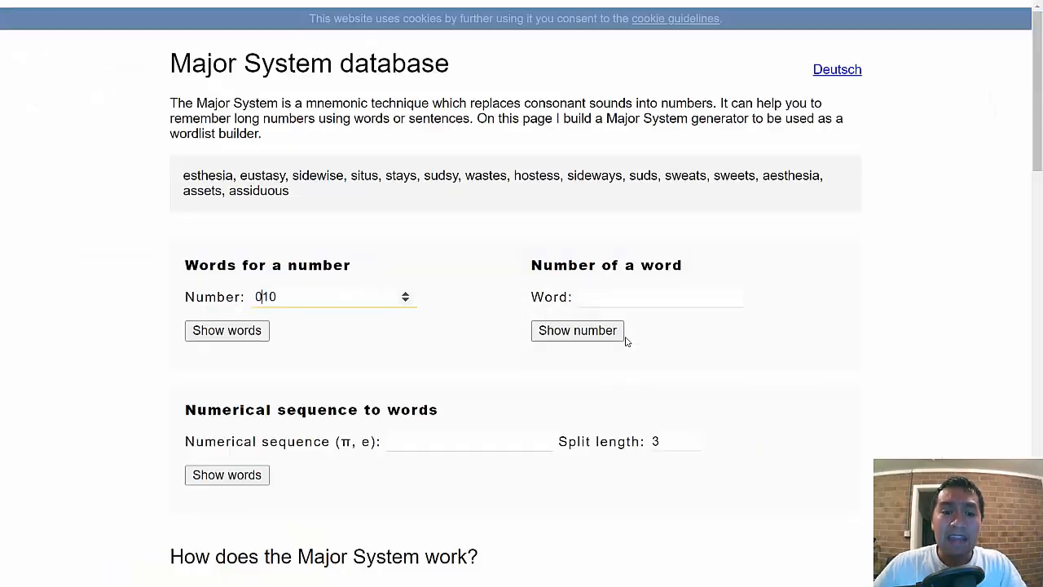
Step: Look up Major System words for 569, which returns no results
click(330, 296)
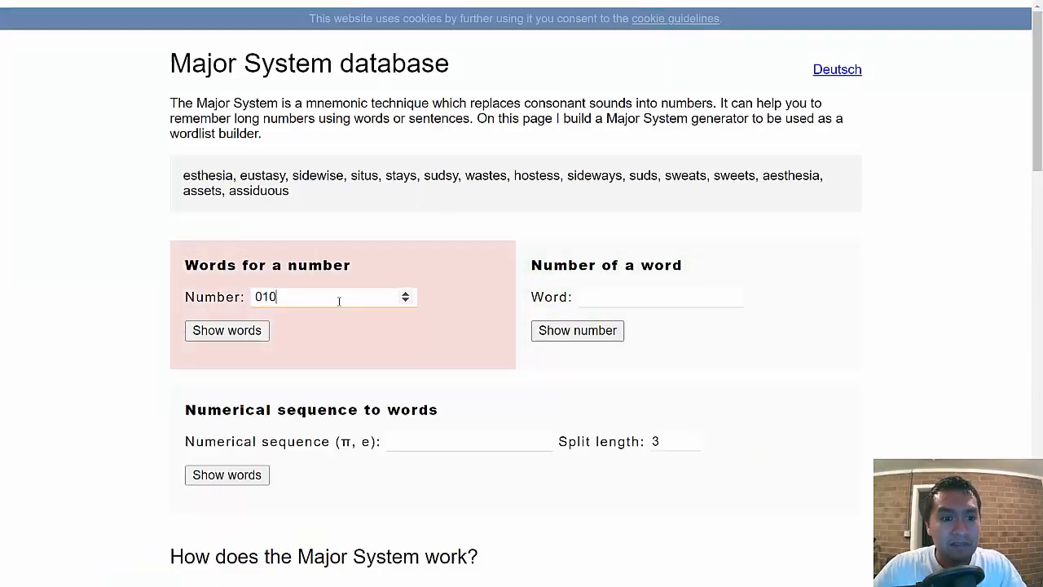
text(569)
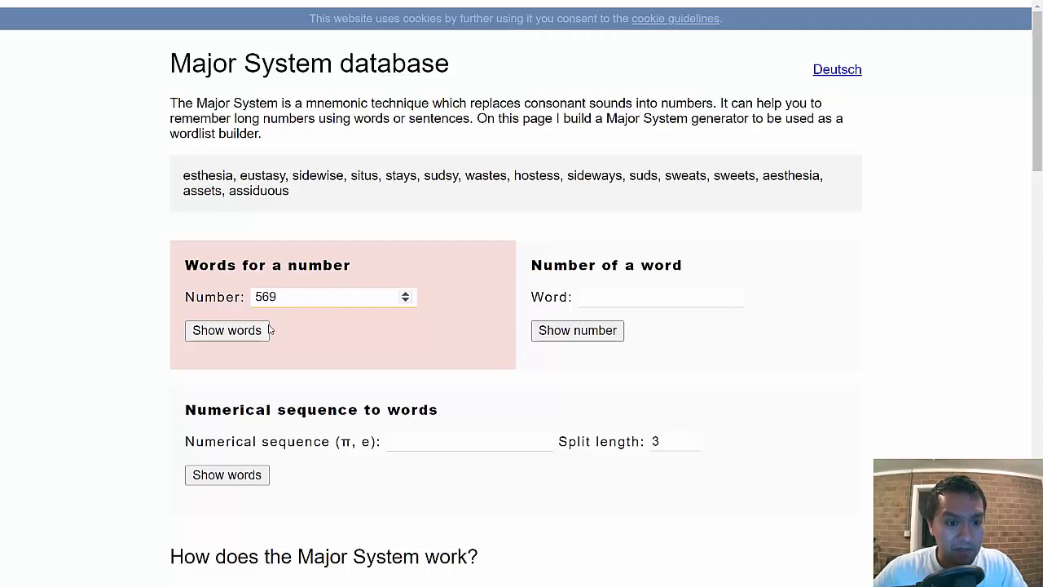
click(227, 331)
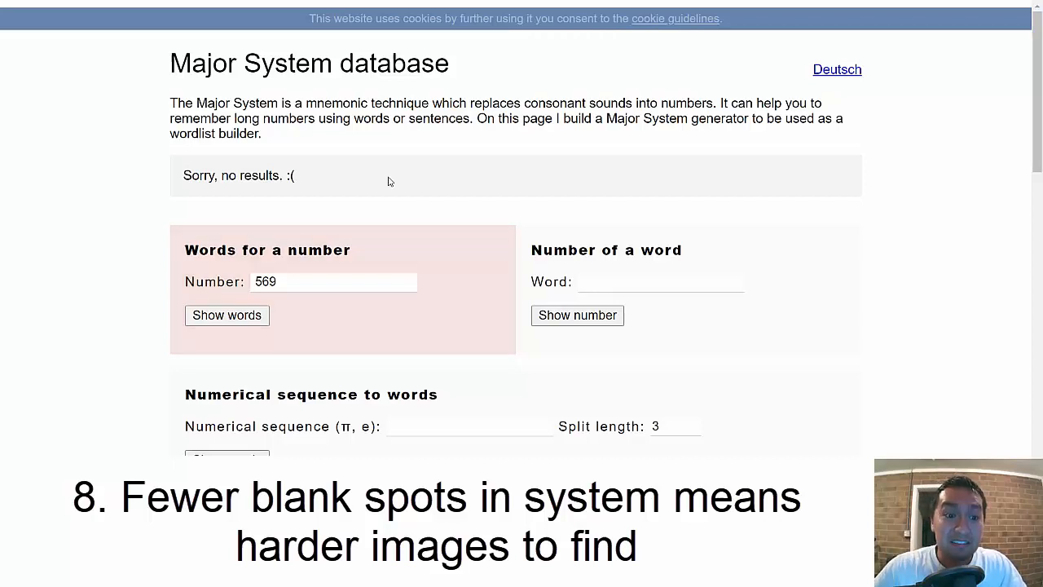
mouse_move(314, 238)
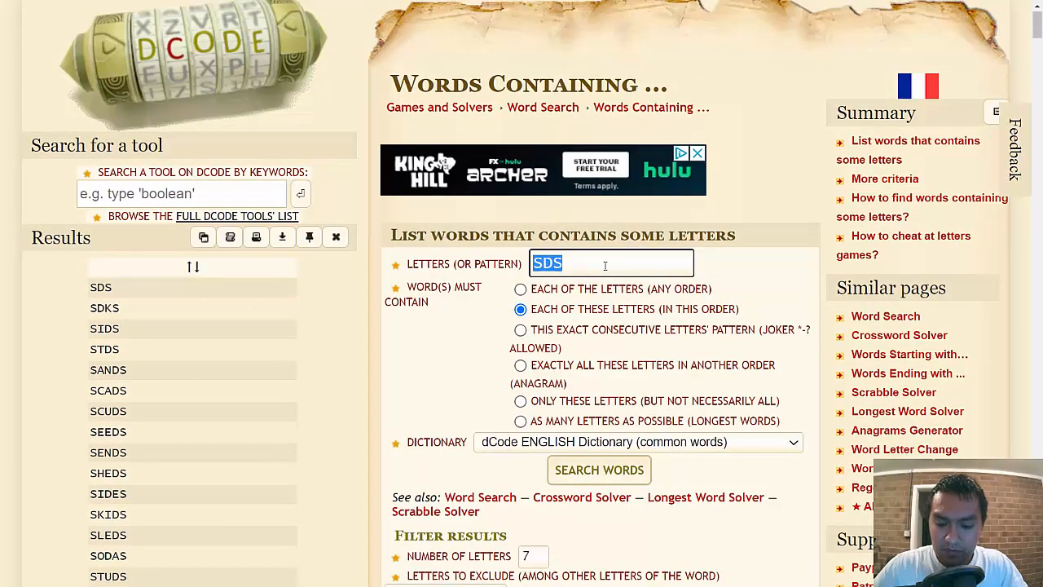
Step: Search dCode for words containing L-G-B in order and browse results like ALGEBRA, LEGIBLE, LOGBOOK
text(569)
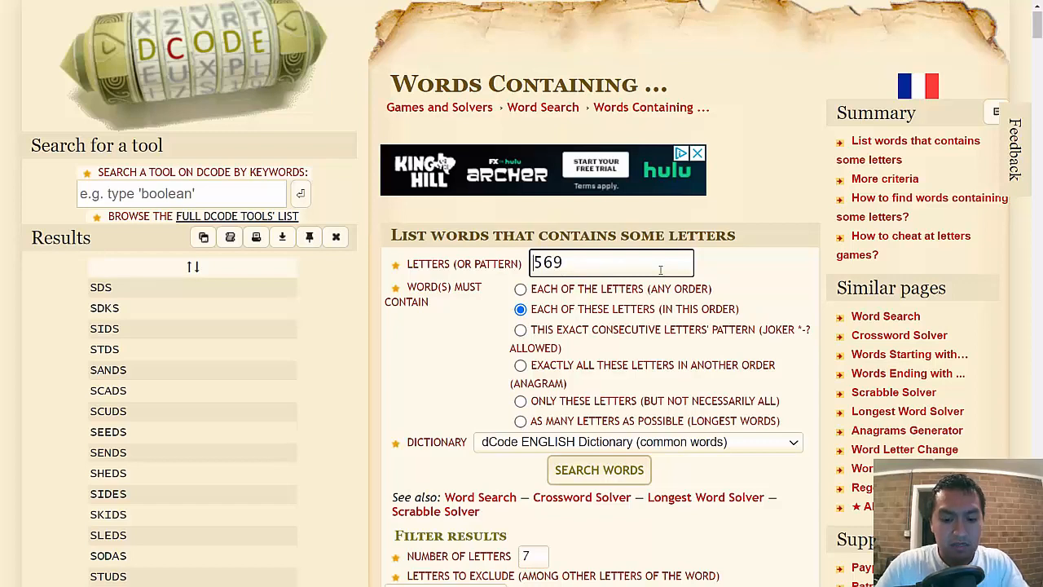
text(L)
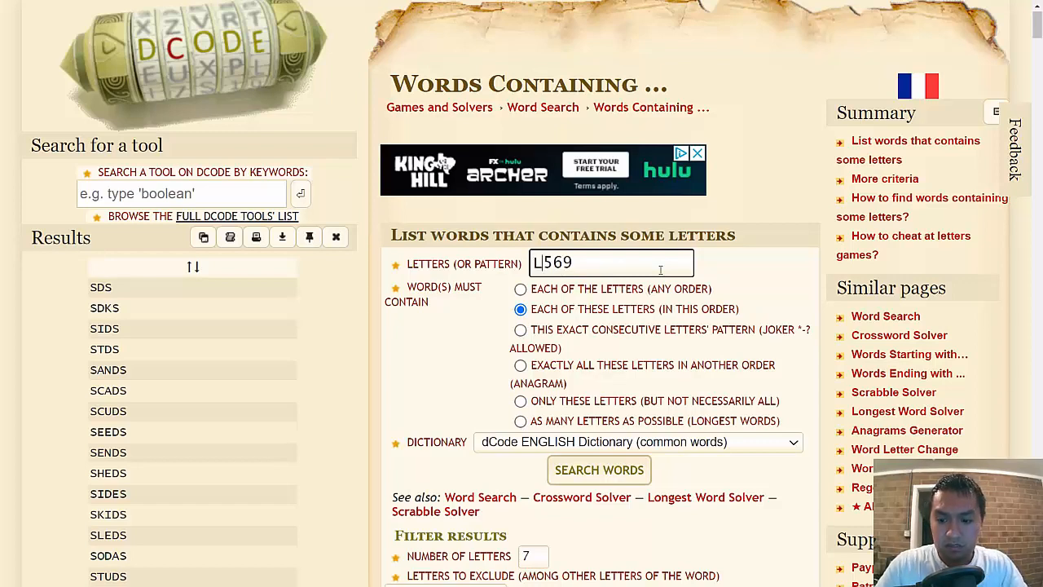
text(G)
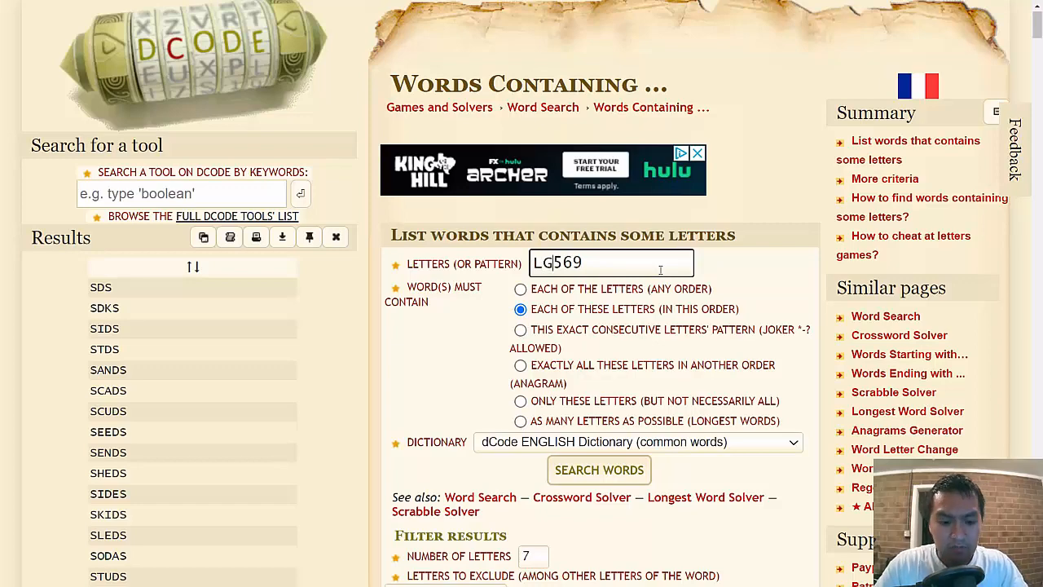
text(LGB)
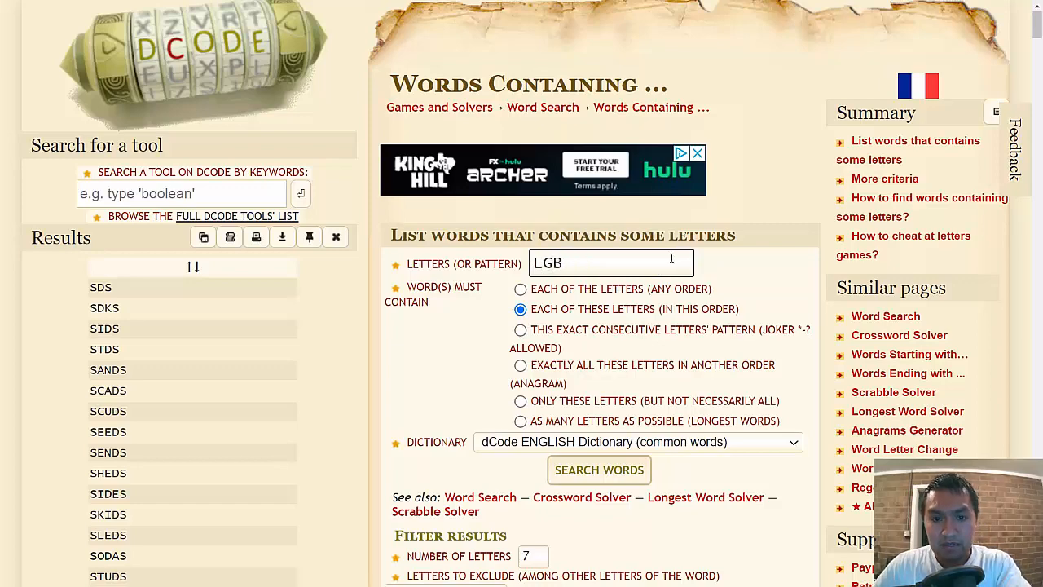
scroll(down, 3)
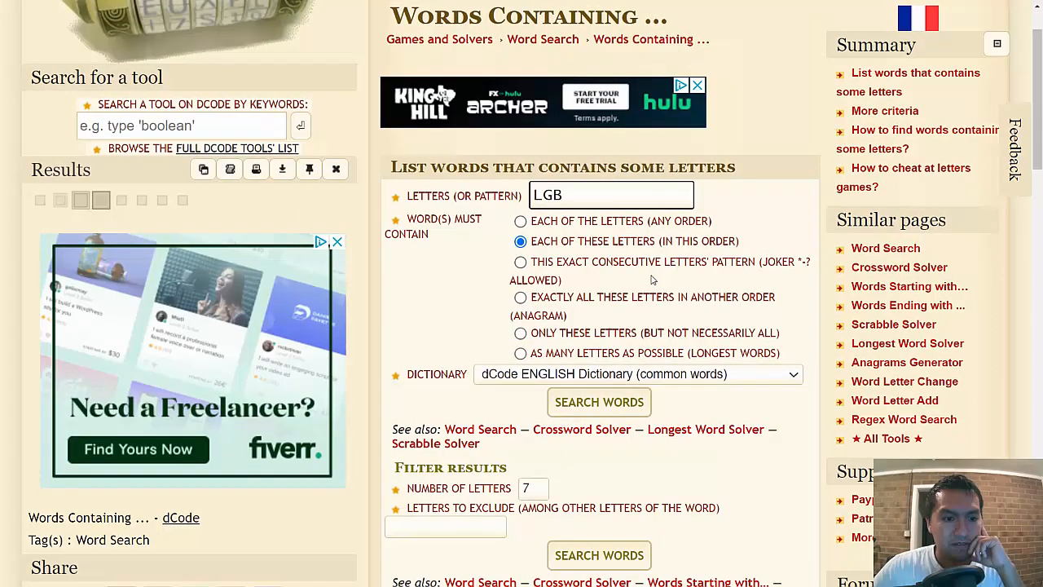
click(600, 401)
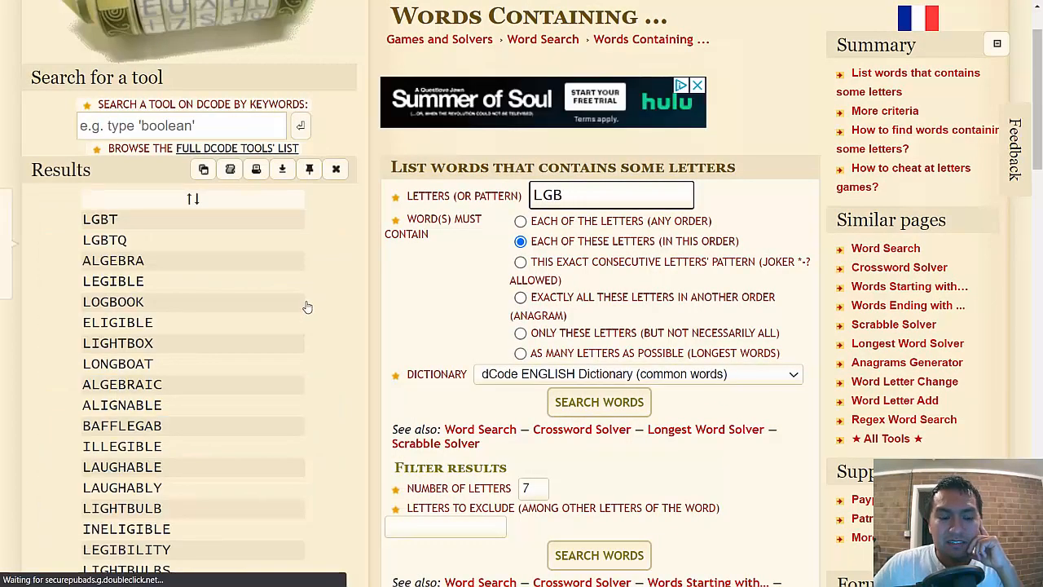
mouse_move(121, 271)
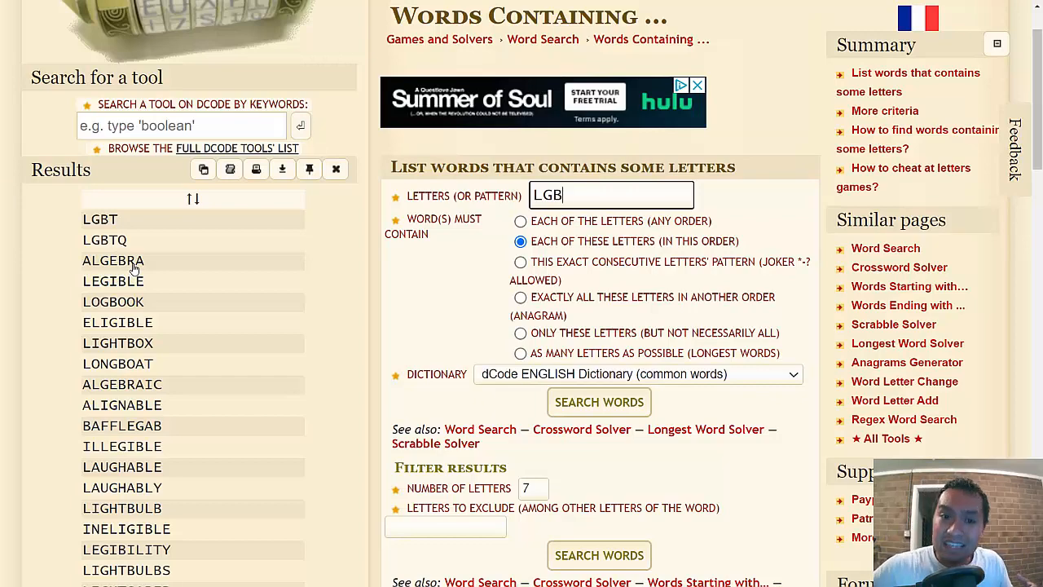
scroll(down, 3)
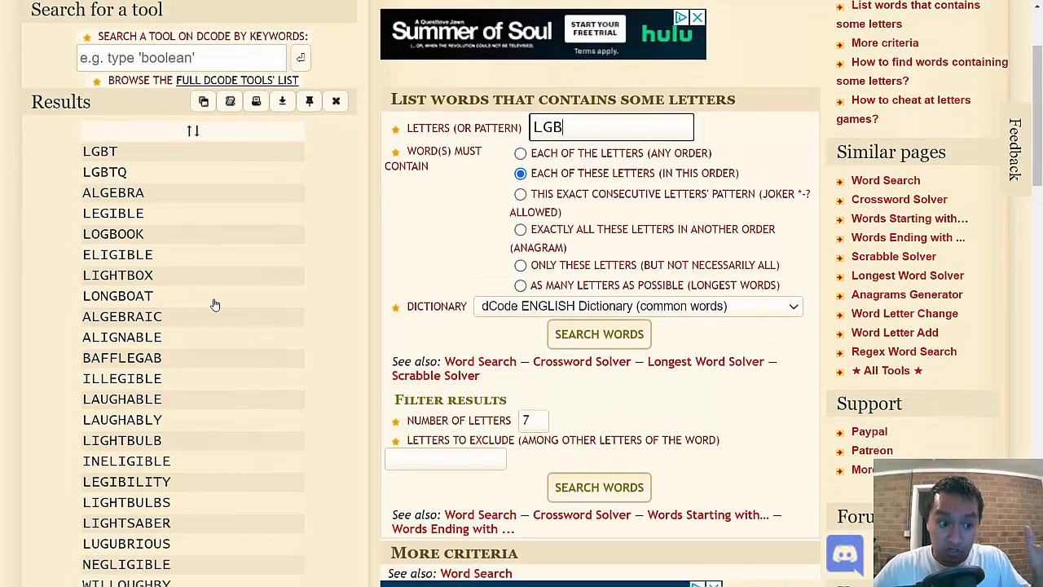
scroll(down, 3)
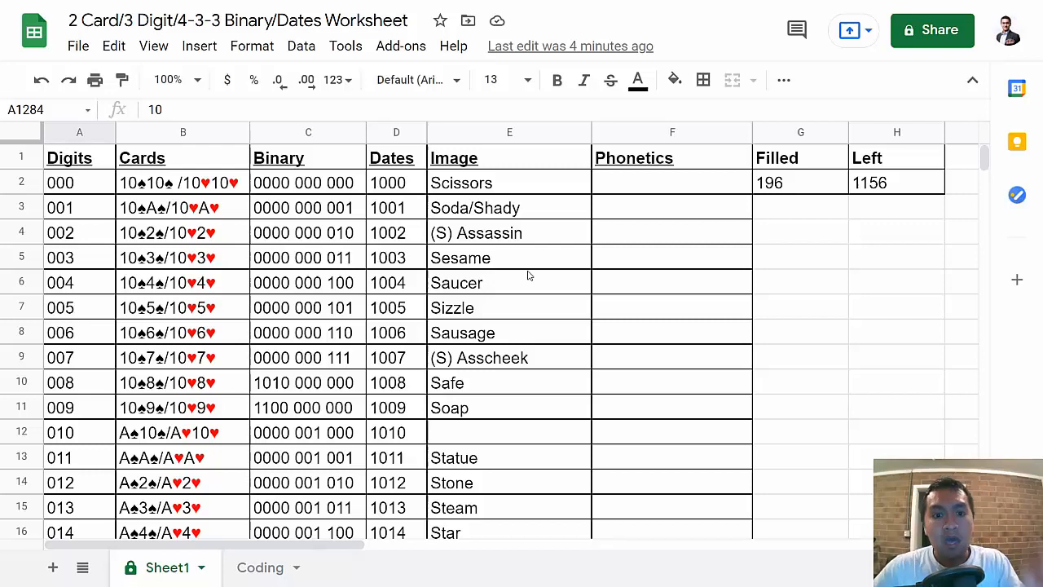
mouse_move(556, 277)
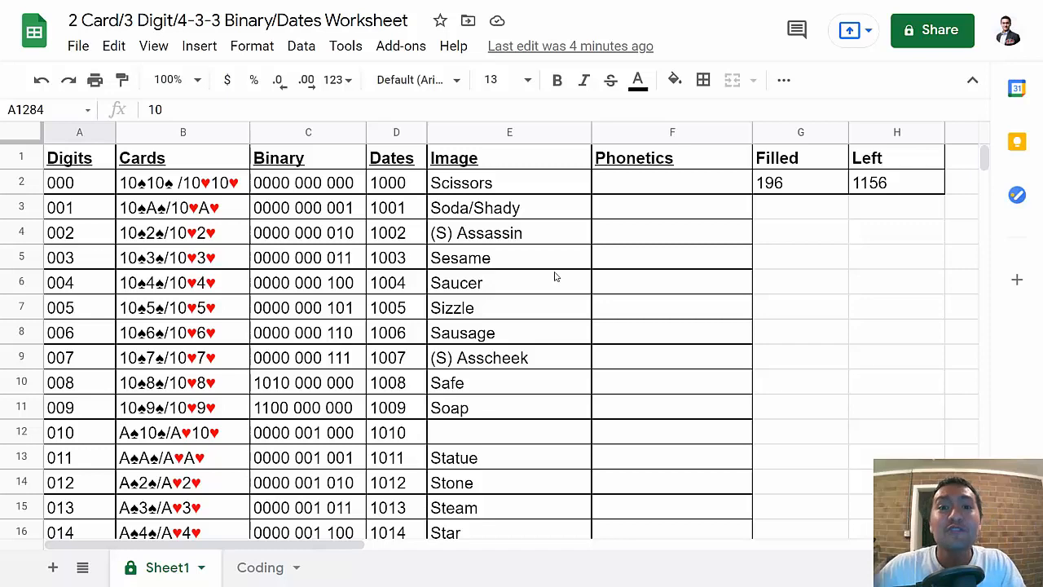
Step: Scroll through Sheet1's Image column, then switch to the Coding sheet of digit sounds
scroll(down, 3)
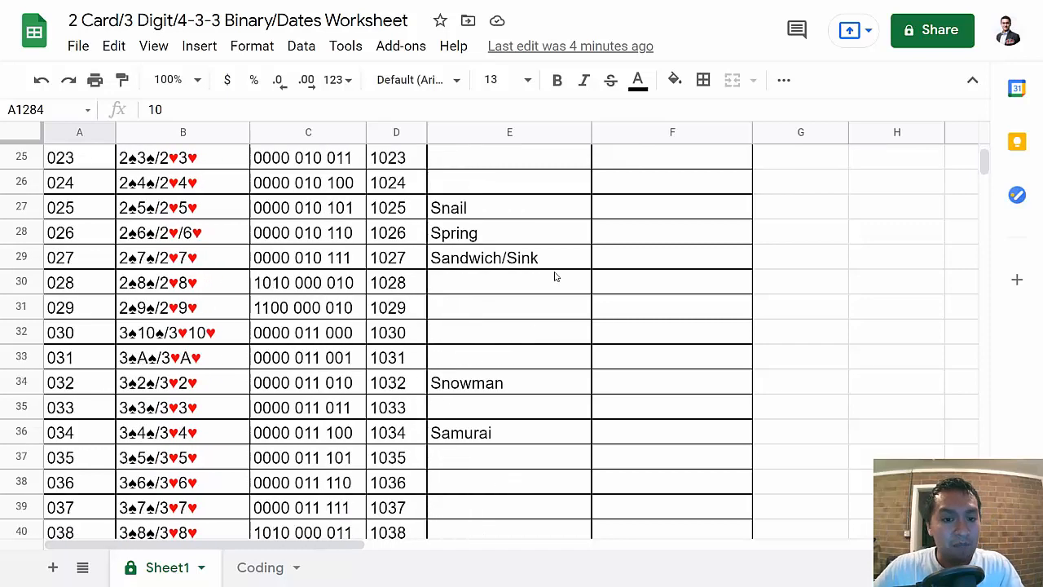
scroll(down, 3)
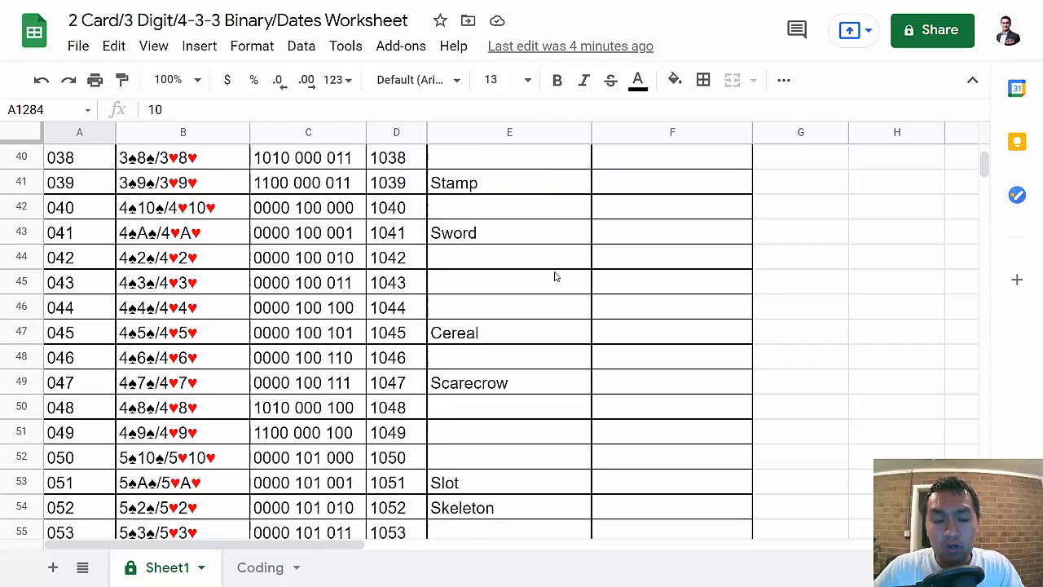
scroll(down, 3)
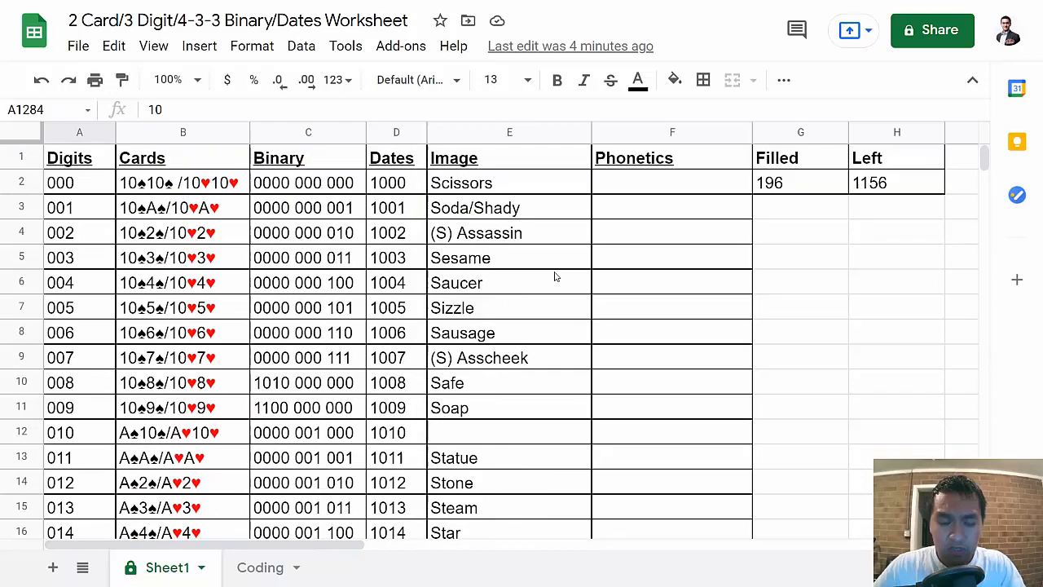
mouse_move(385, 504)
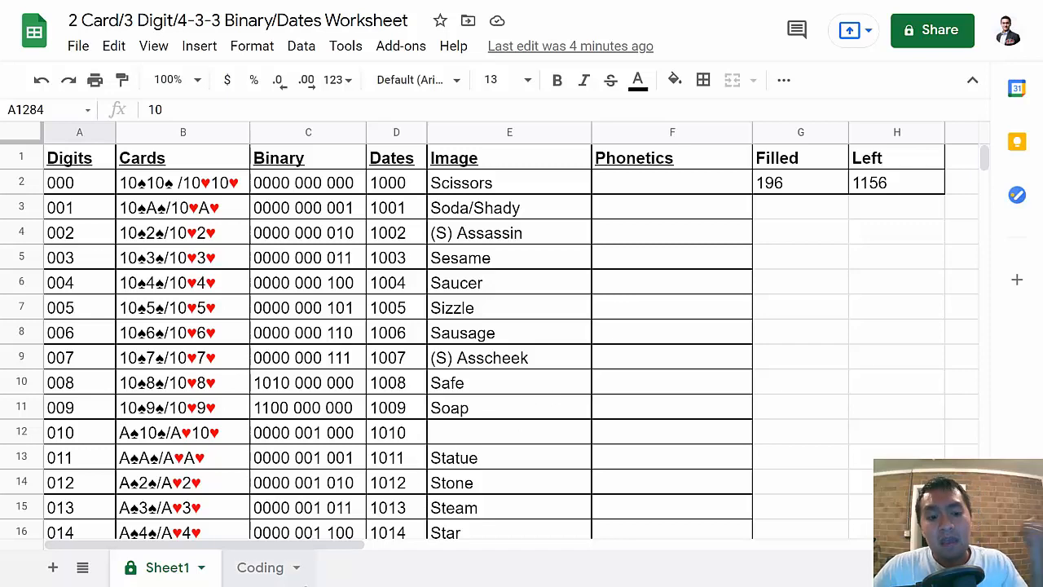
click(261, 567)
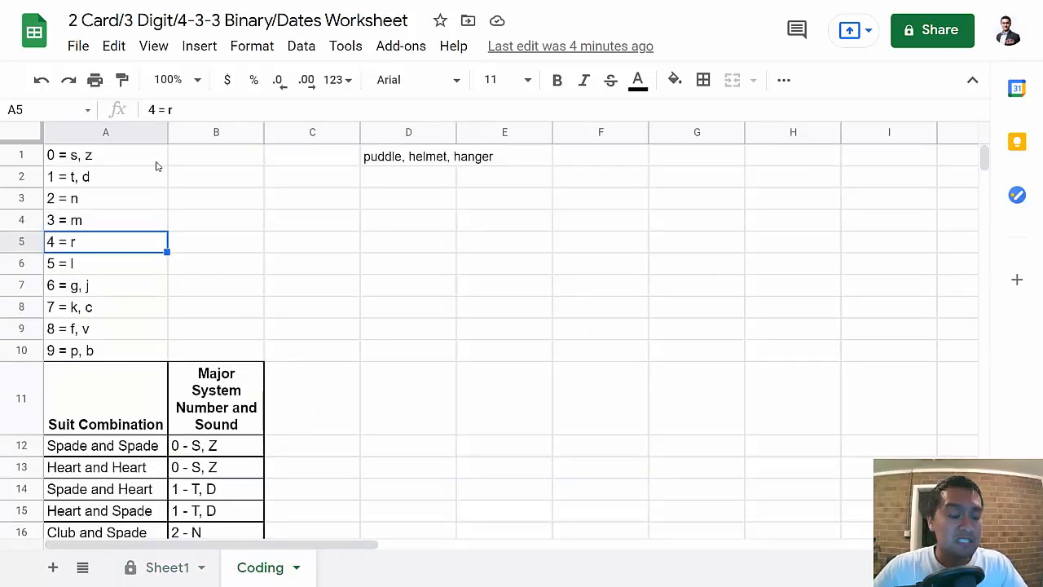
drag(105, 154, 105, 350)
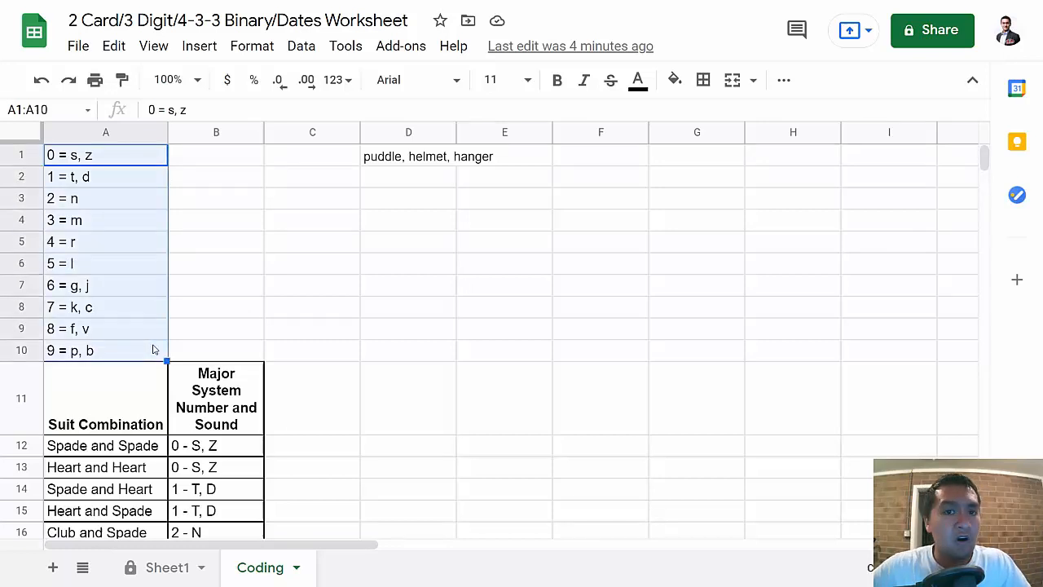
click(166, 567)
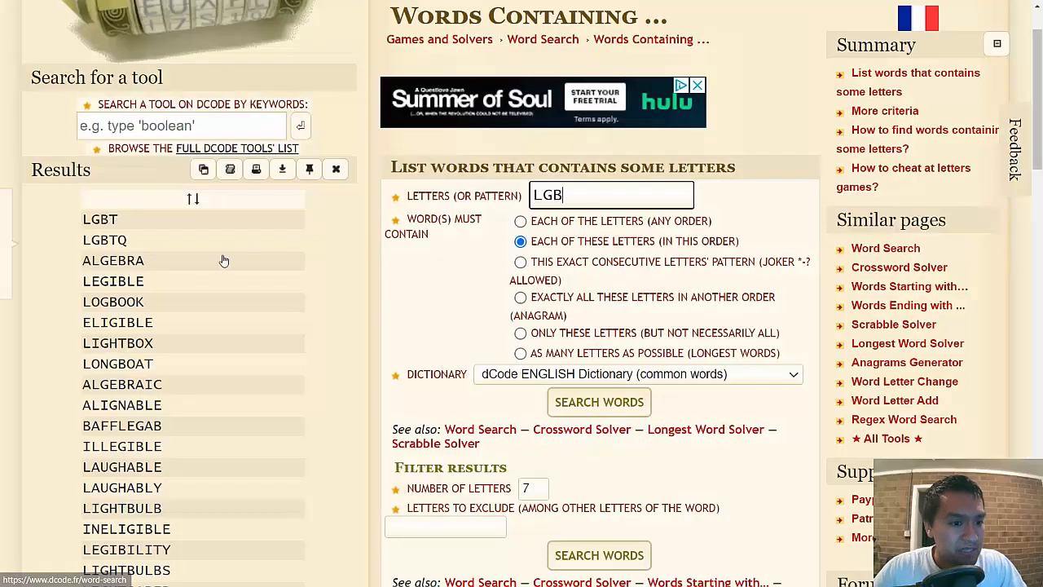
scroll(down, 3)
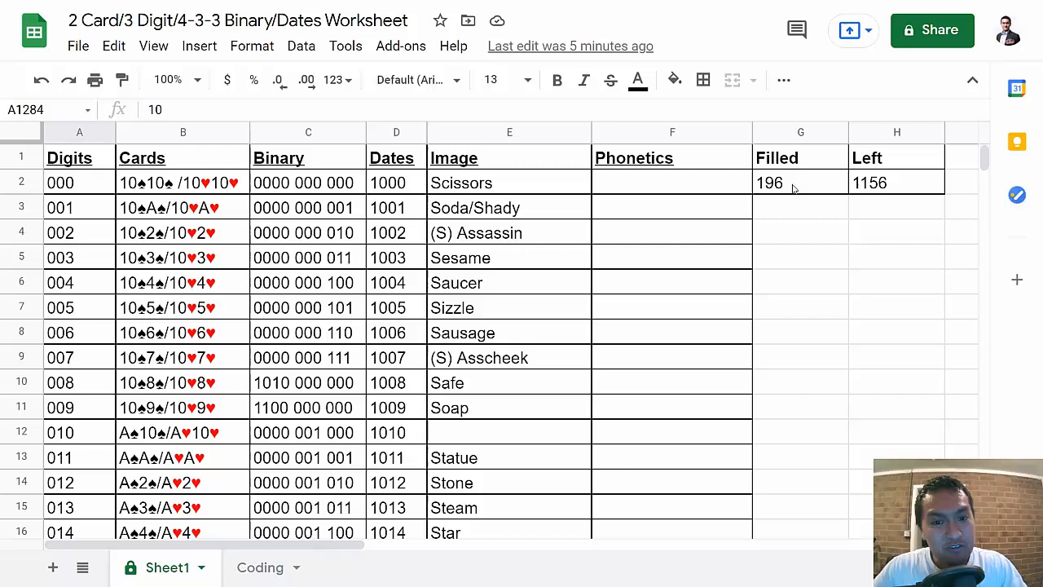
mouse_move(799, 238)
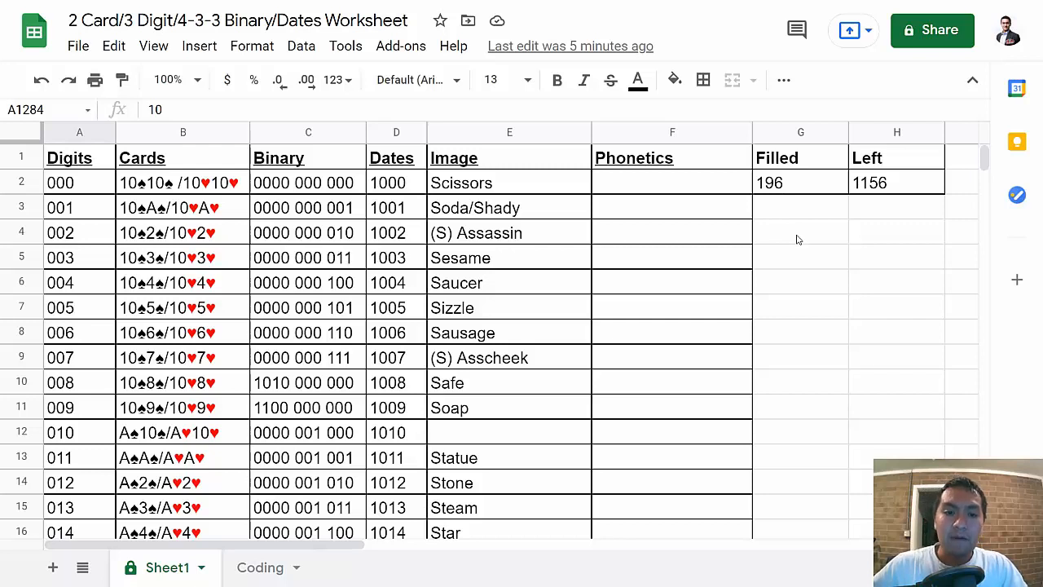
mouse_move(671, 274)
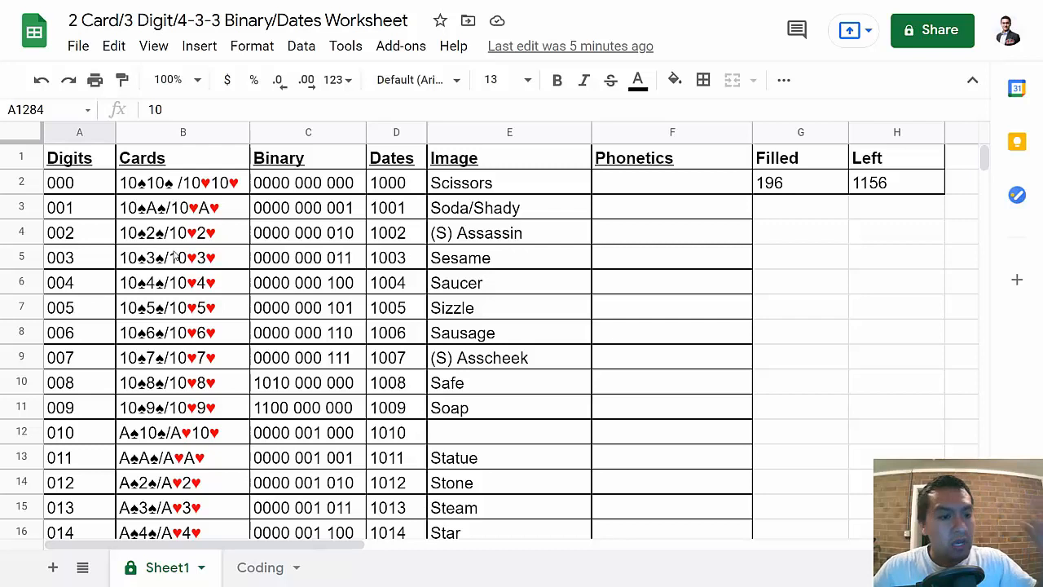
mouse_move(106, 273)
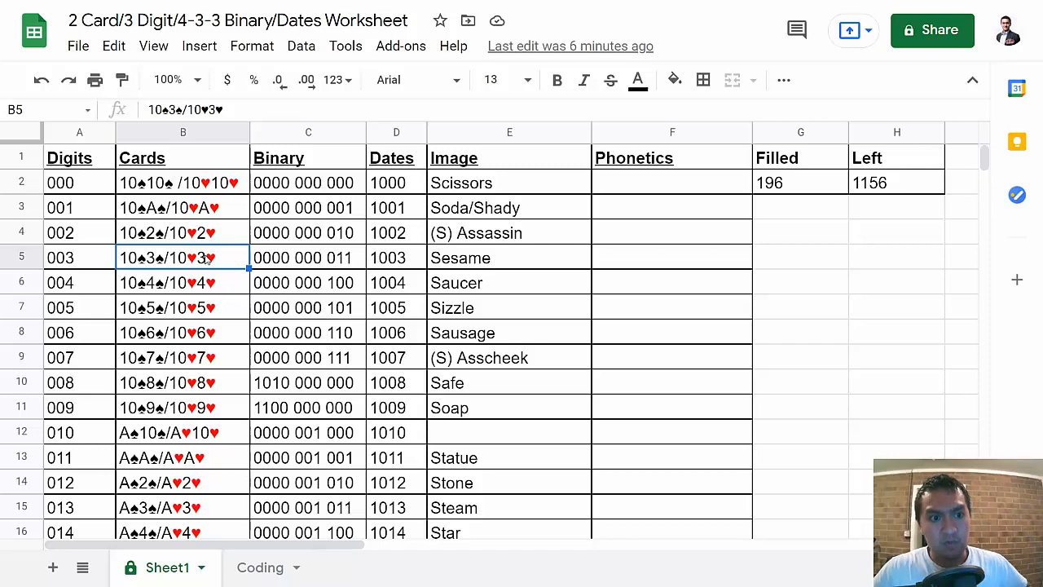
scroll(down, 3)
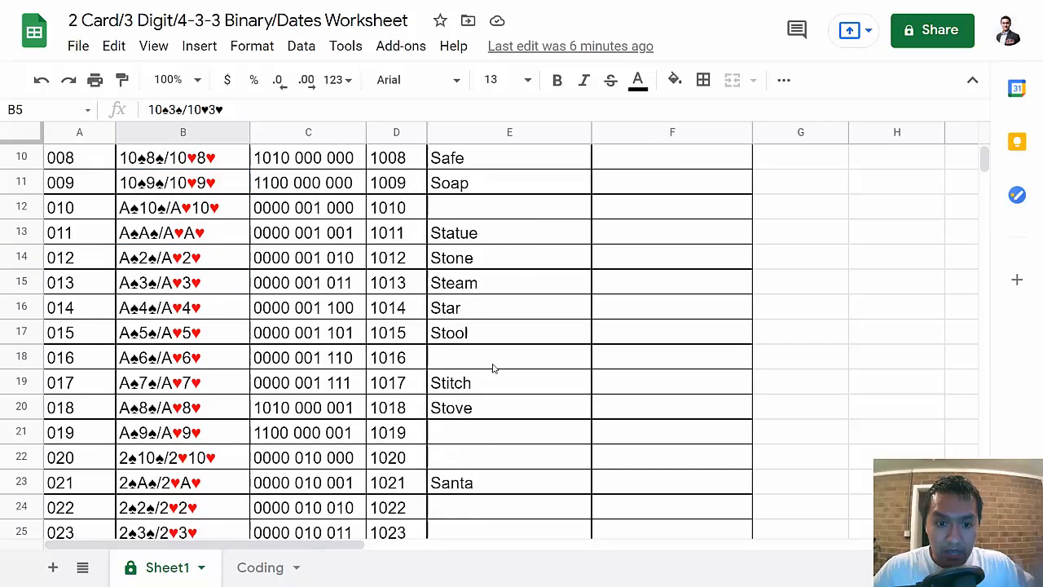
mouse_move(479, 486)
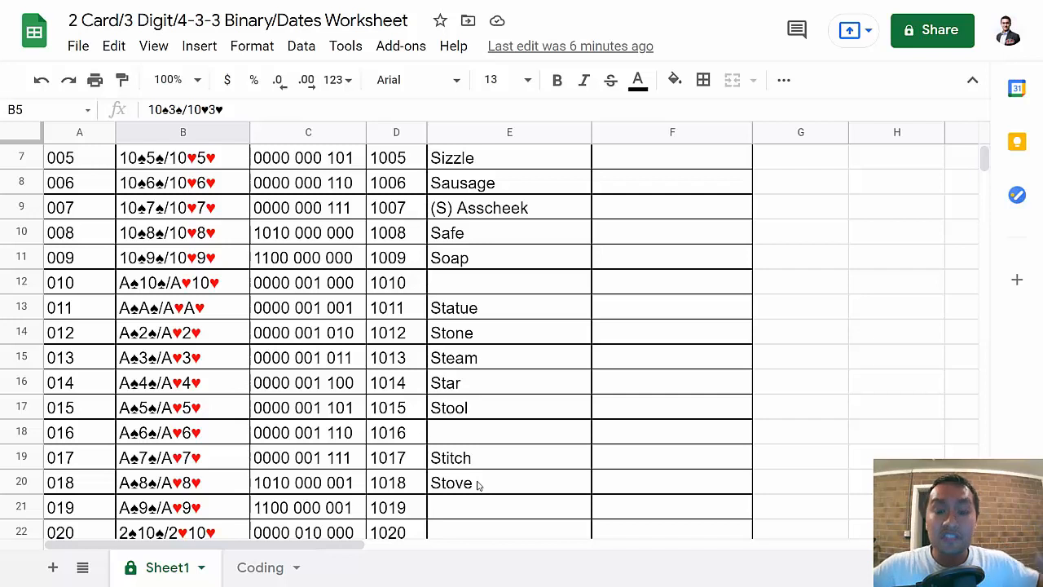
mouse_move(502, 430)
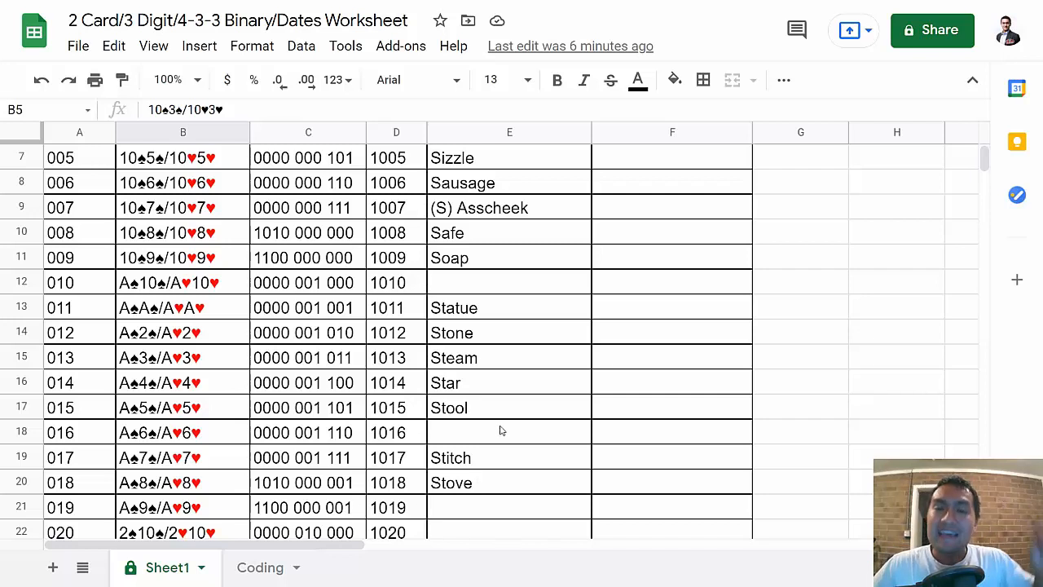